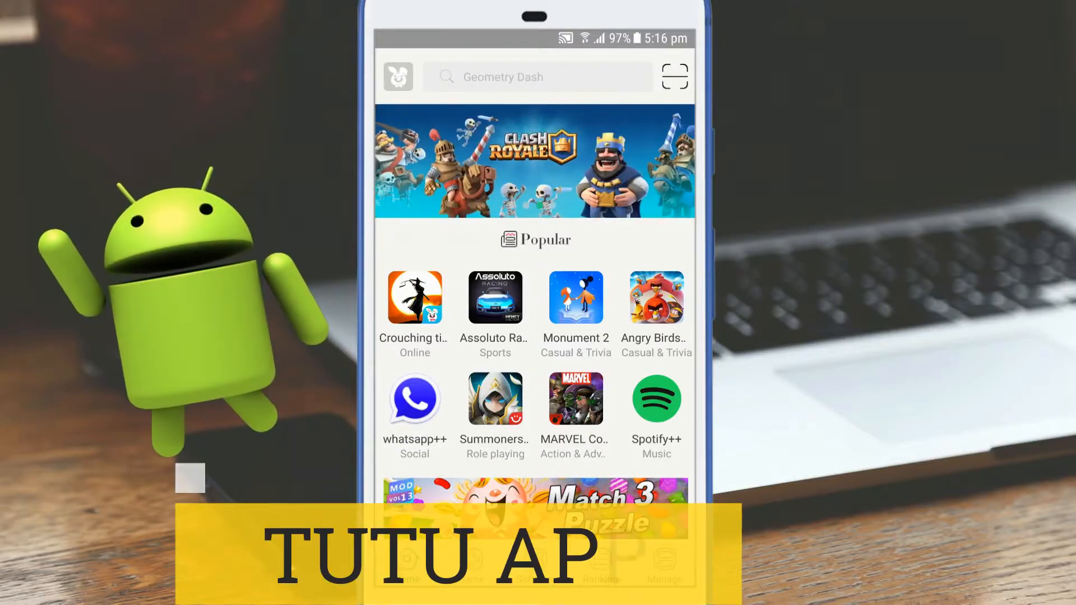
Scroll the Home feed of popular and modded apps down to the Spotify++ listing.
scroll(down, 3)
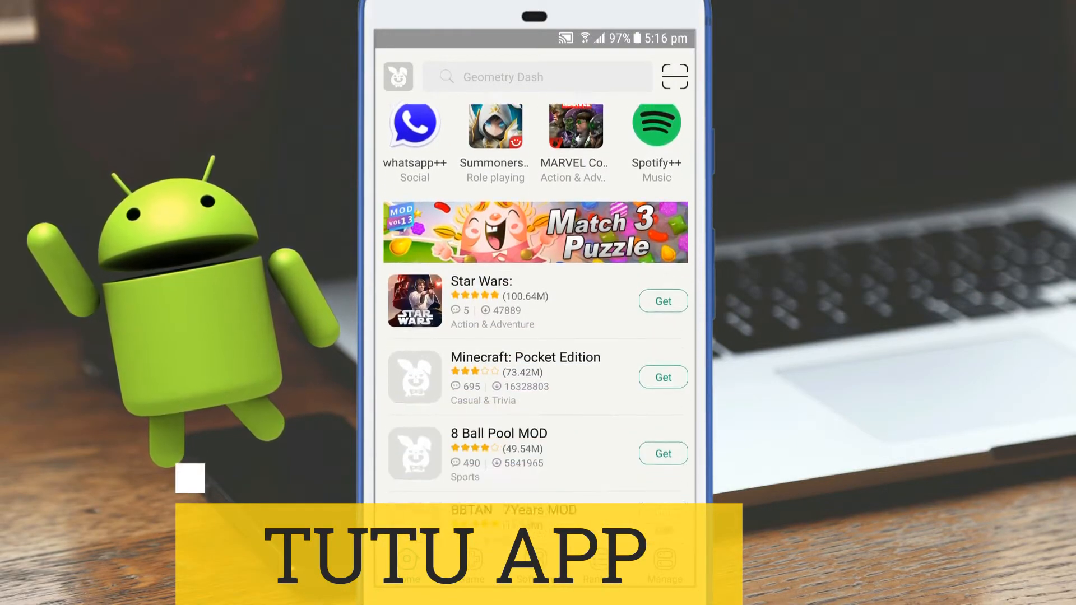
scroll(down, 3)
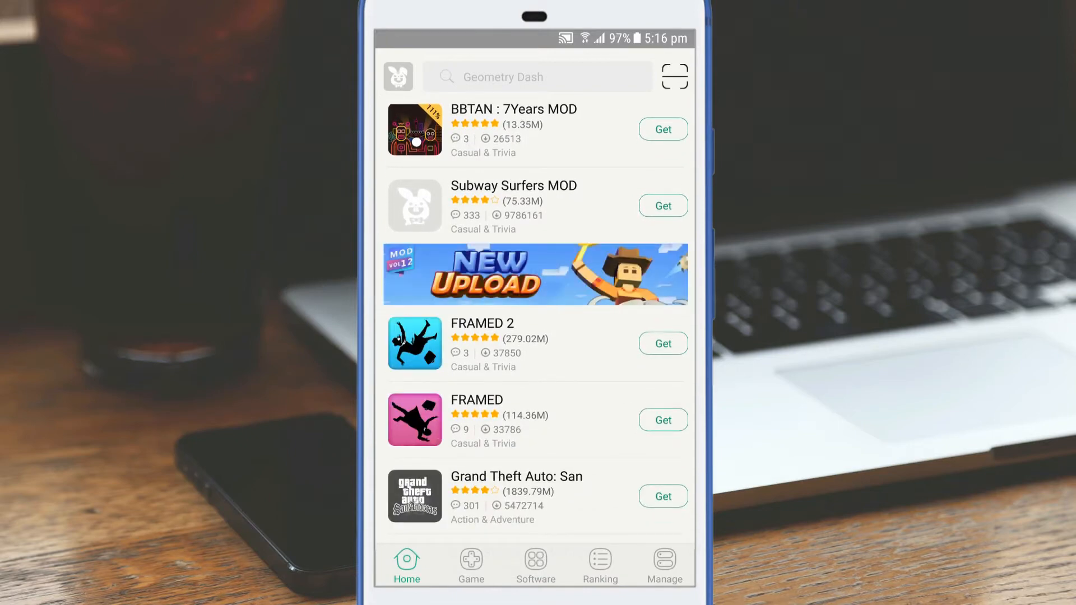
scroll(down, 3)
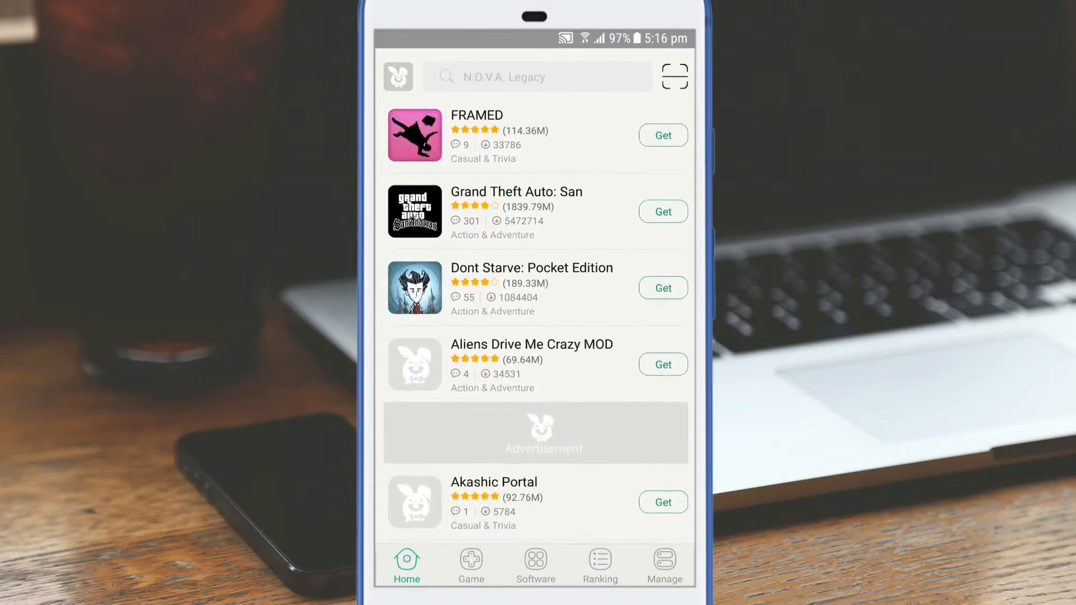
scroll(down, 3)
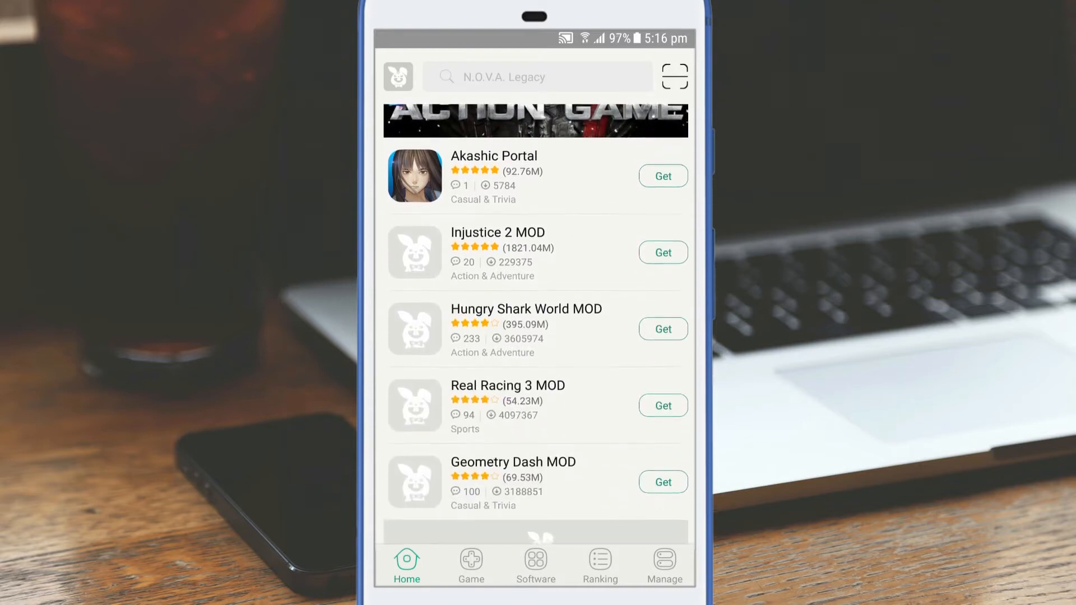
scroll(down, 3)
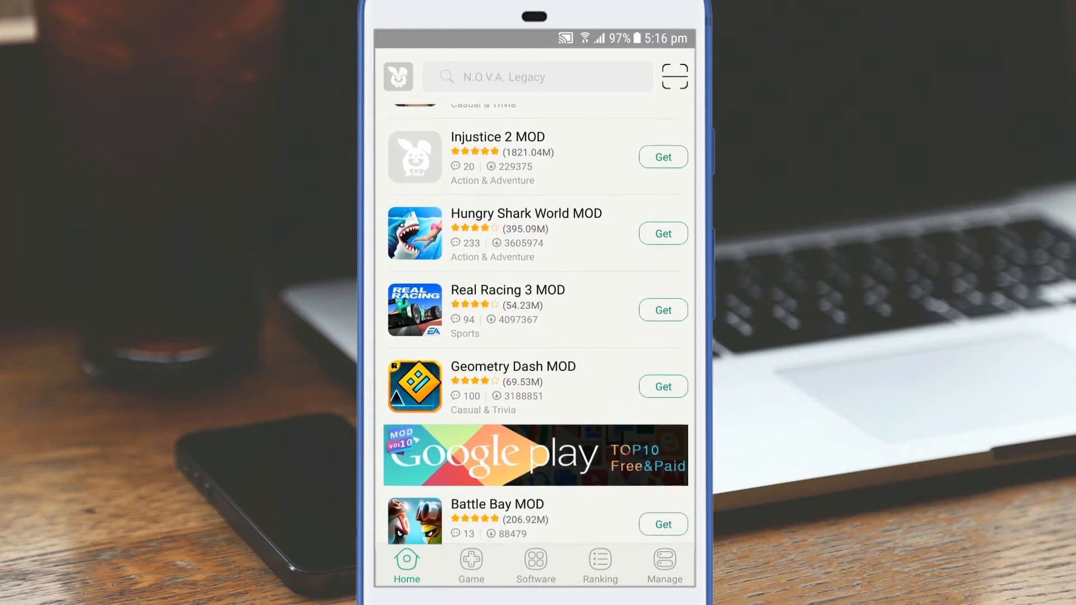
scroll(down, 3)
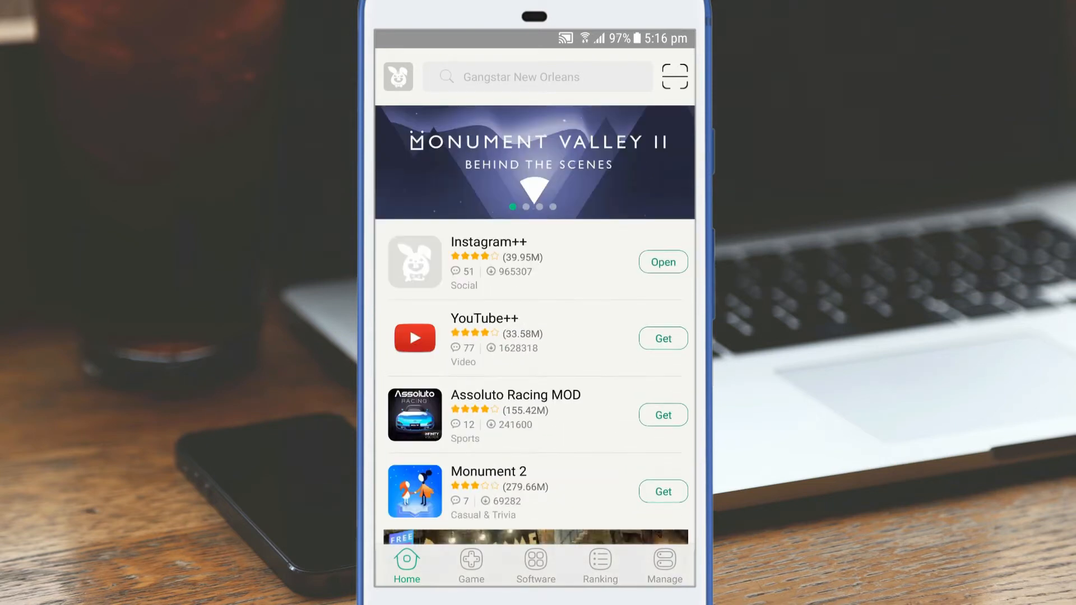
scroll(down, 3)
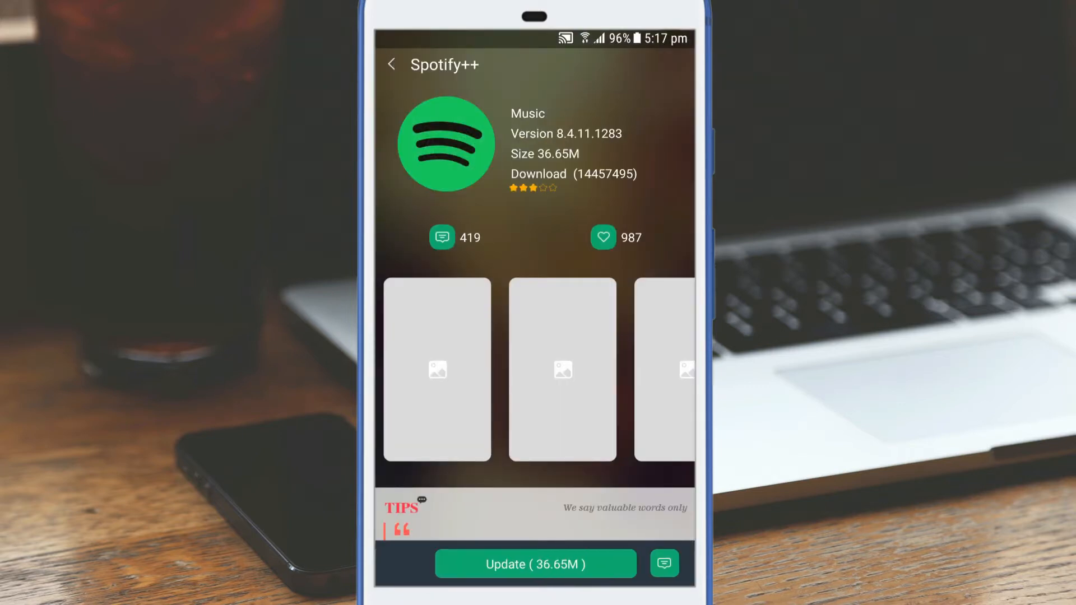
Scroll the Home list and switch to the Game section of modded games.
scroll(down, 3)
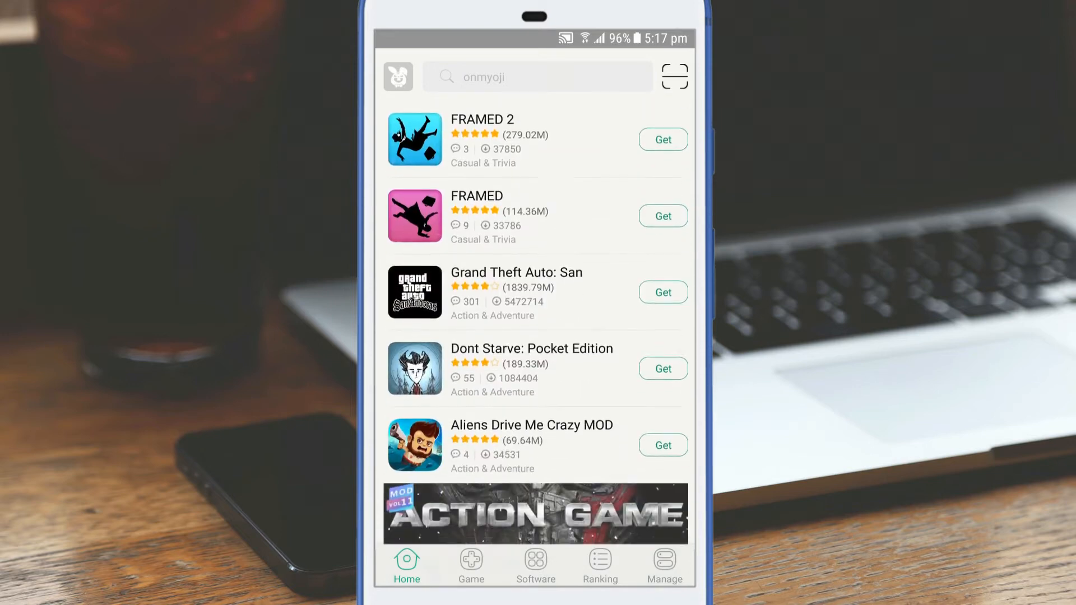
click(471, 562)
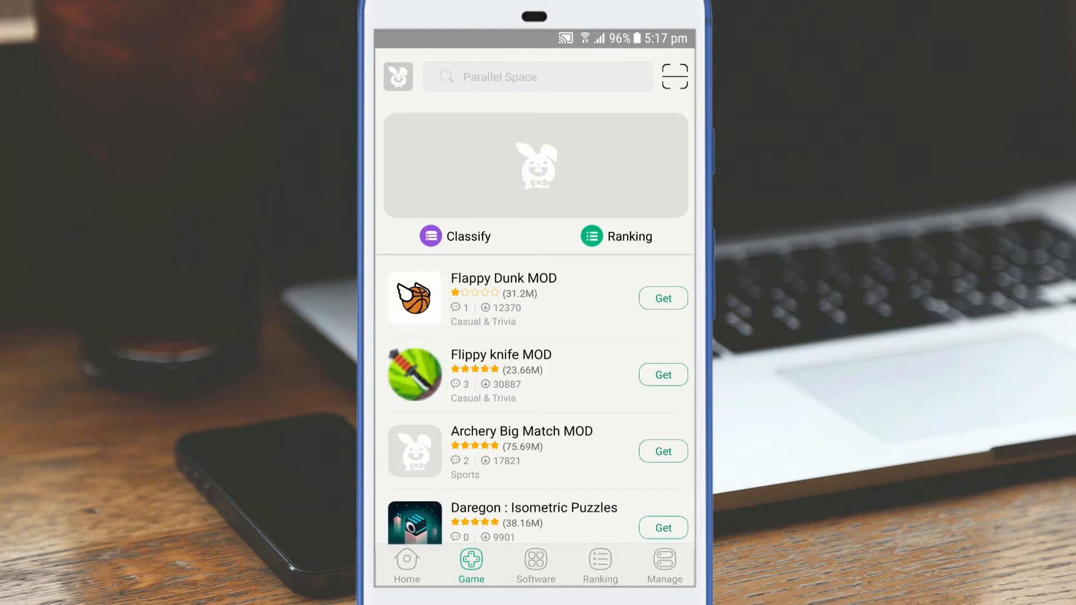
scroll(down, 3)
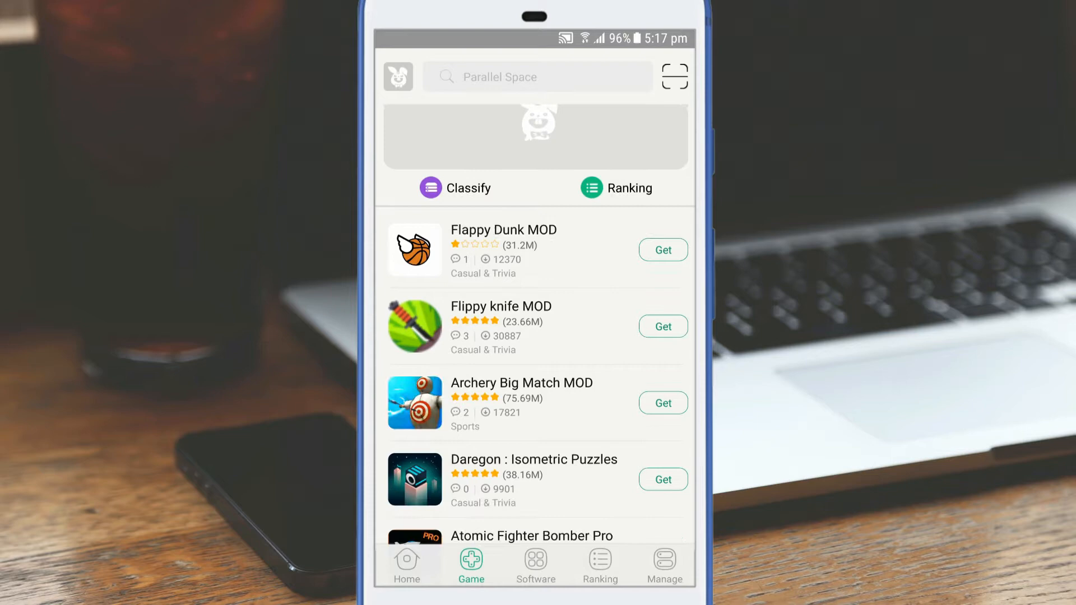
scroll(down, 3)
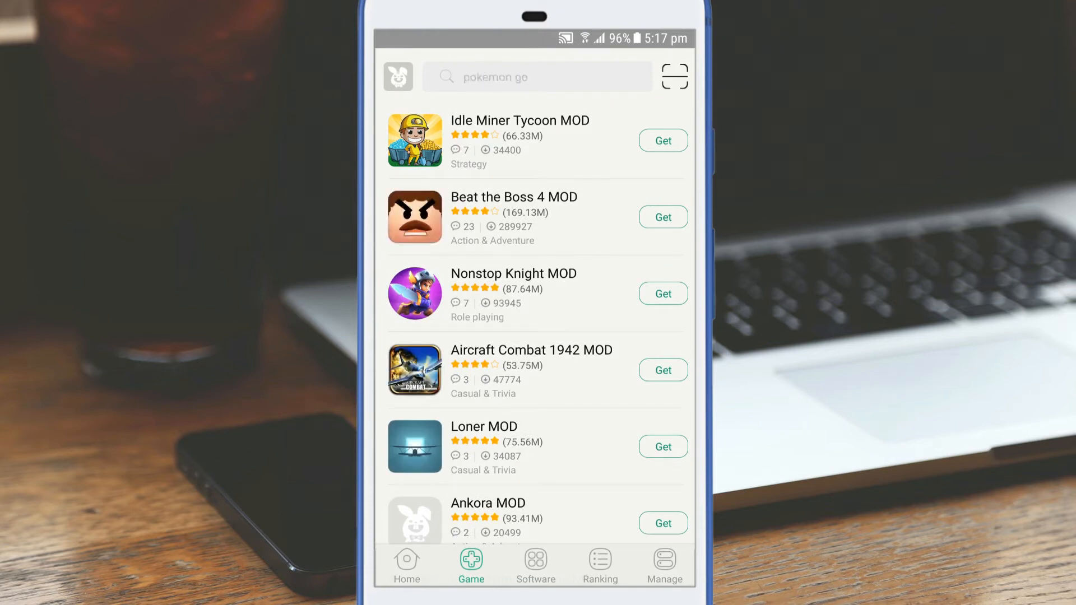
scroll(down, 3)
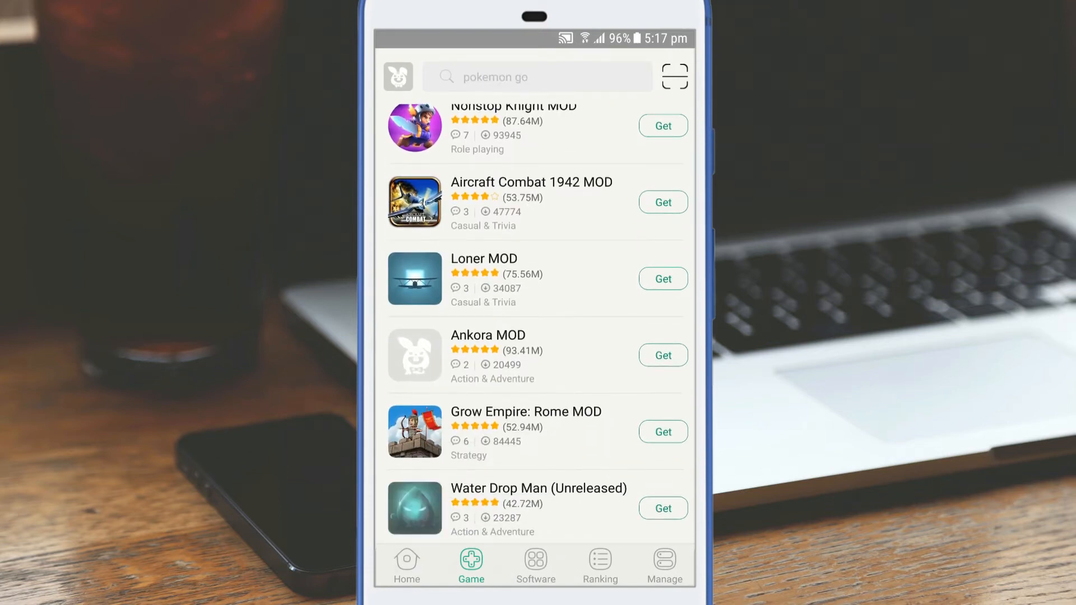
scroll(down, 3)
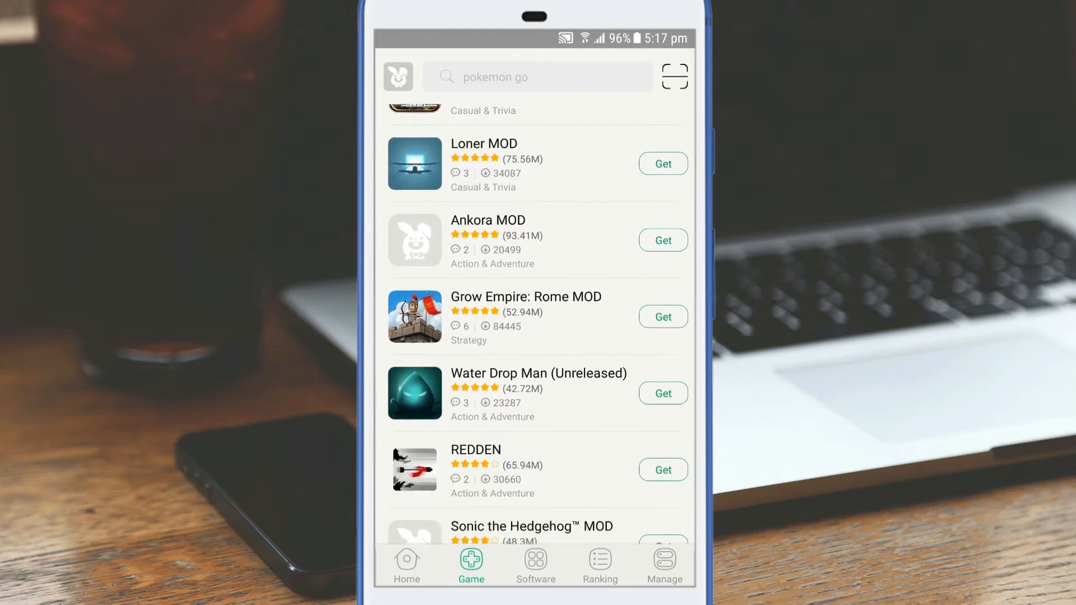
click(535, 564)
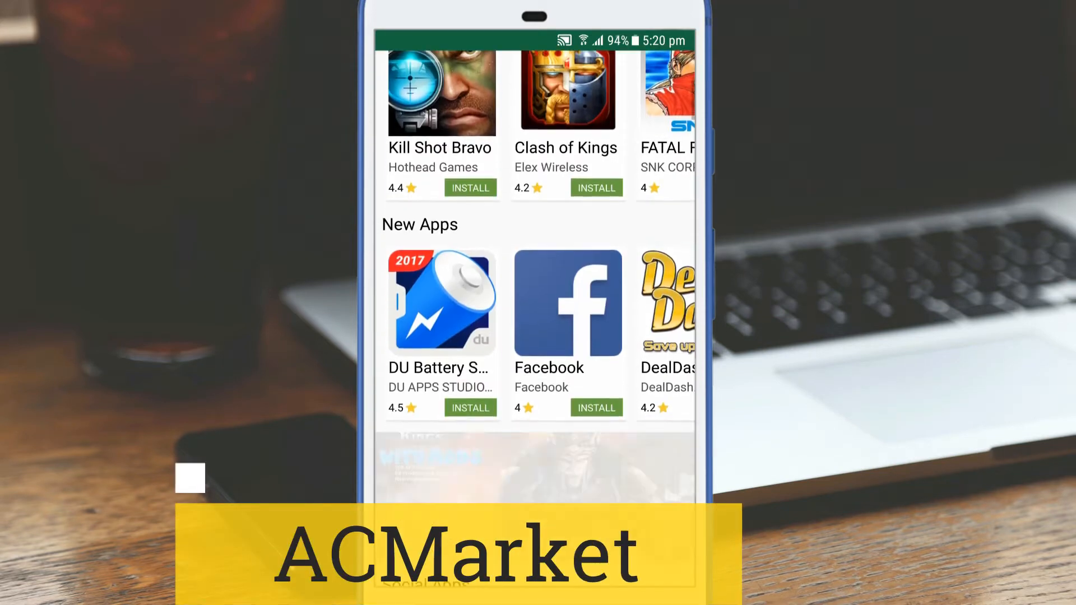
Scroll the ACMarket home through social apps, strategy games and the app list.
scroll(down, 3)
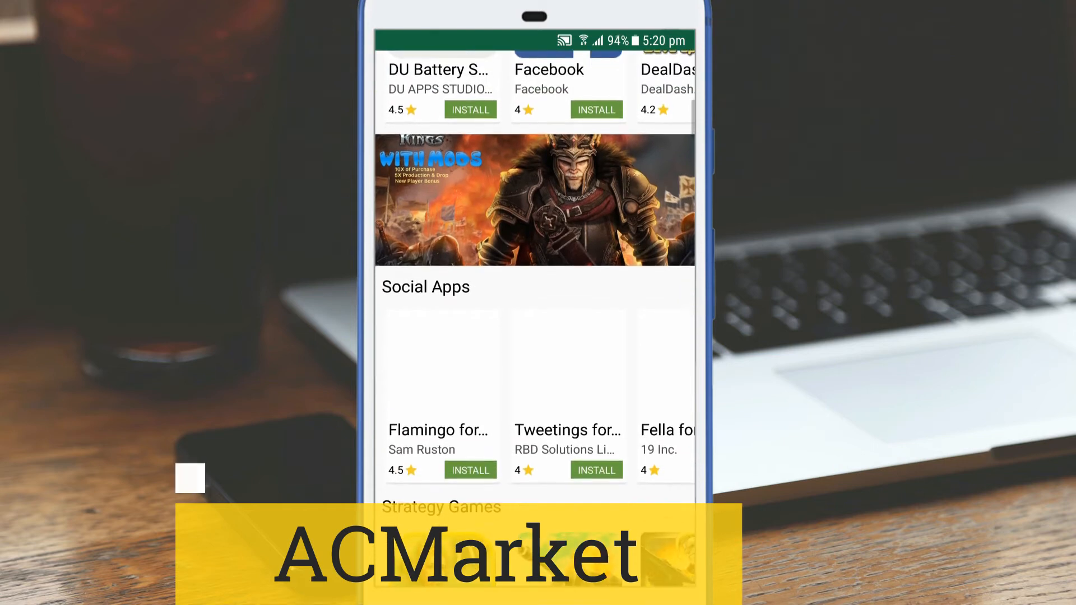
scroll(down, 3)
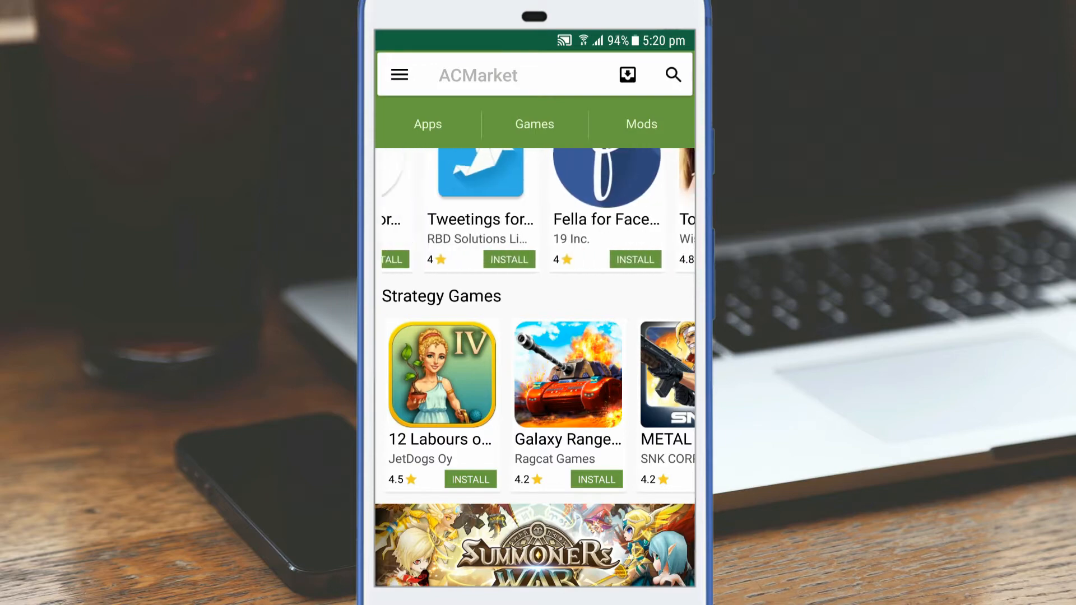
scroll(down, 3)
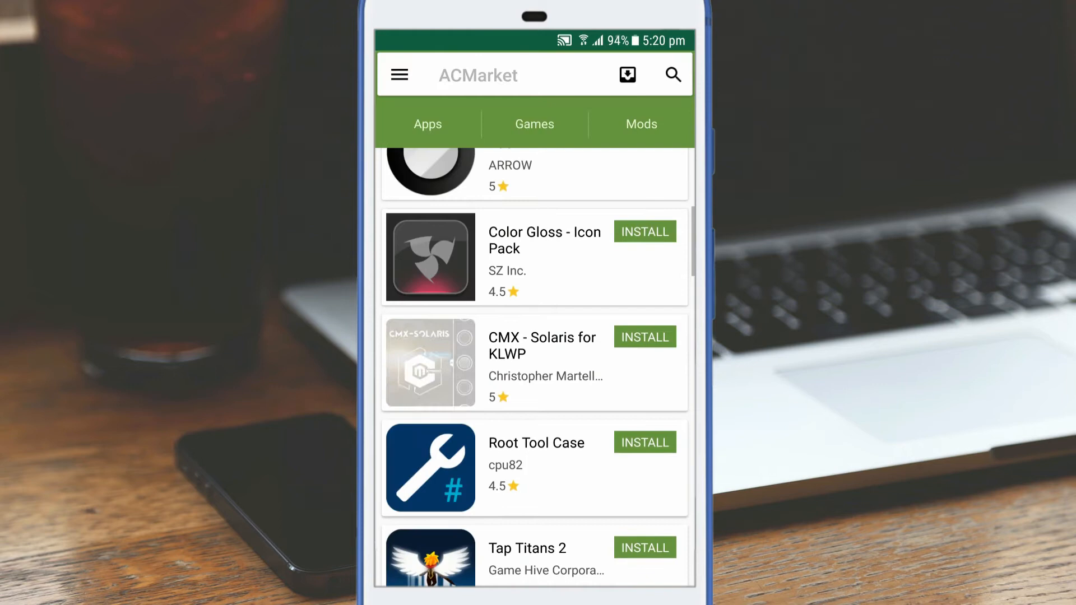
scroll(down, 3)
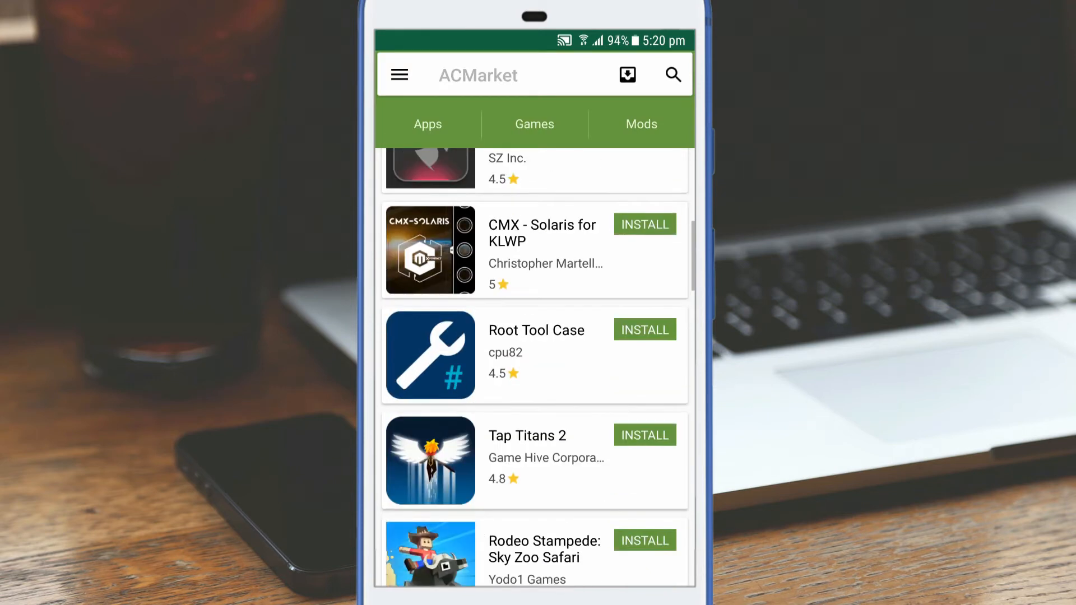
scroll(down, 3)
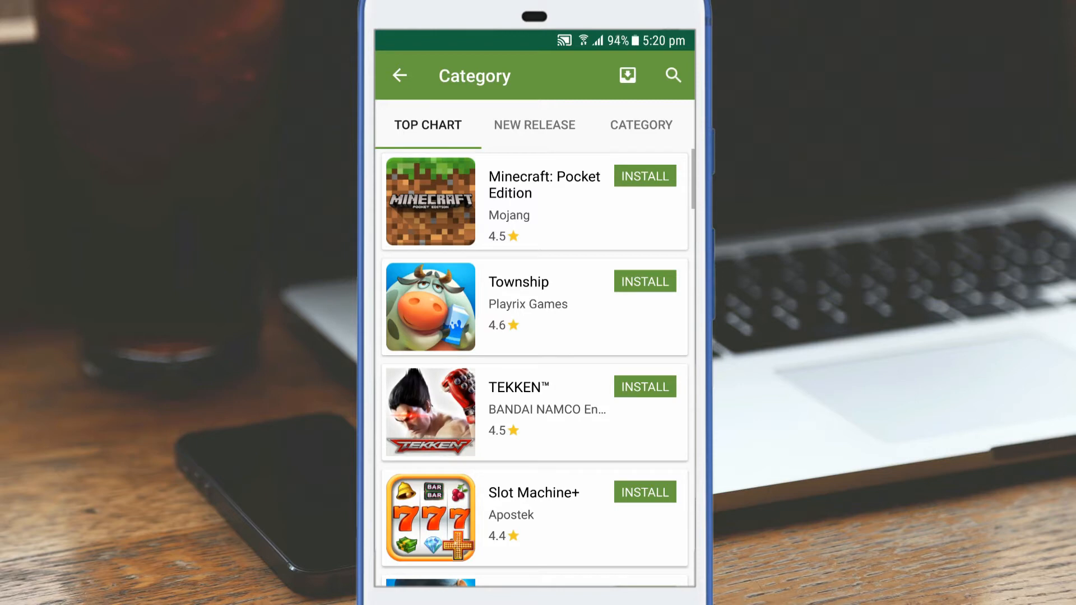
View New Release games and game categories, then the combined apps-and-games Top Chart.
click(534, 125)
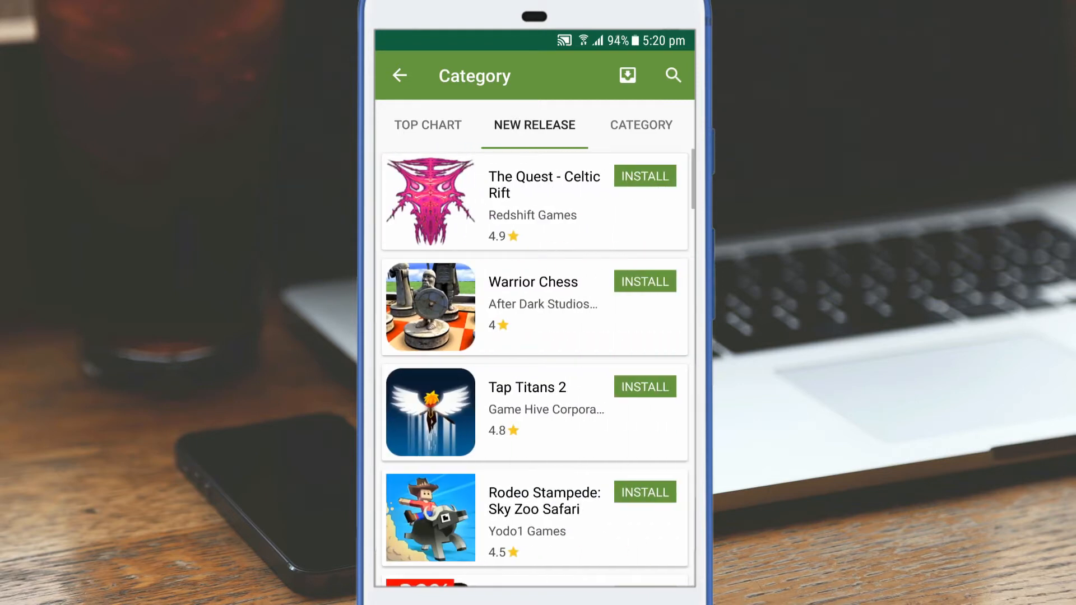
click(642, 124)
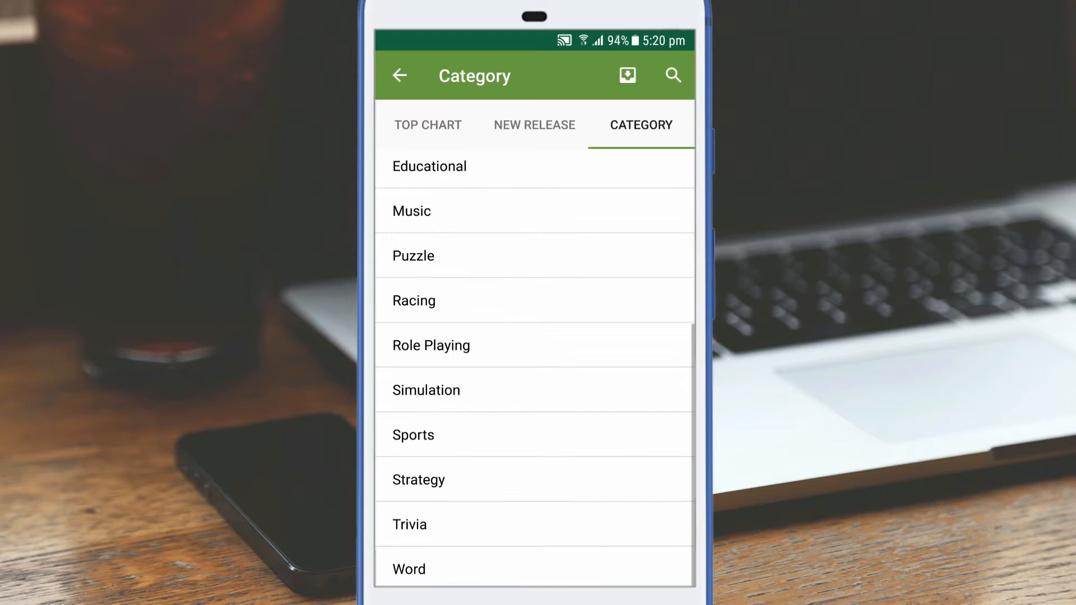
click(534, 124)
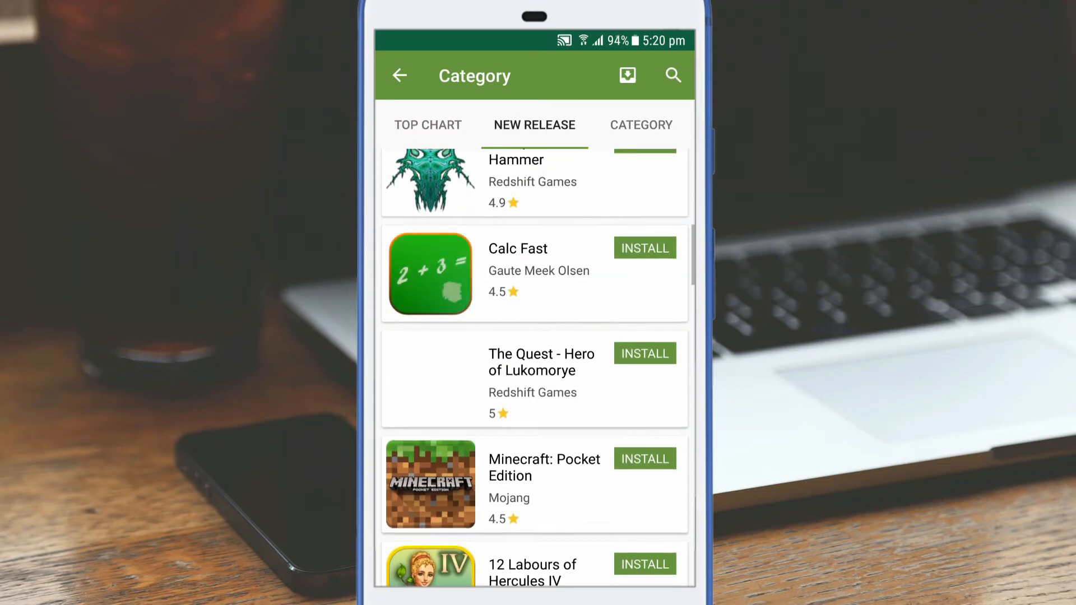
click(427, 125)
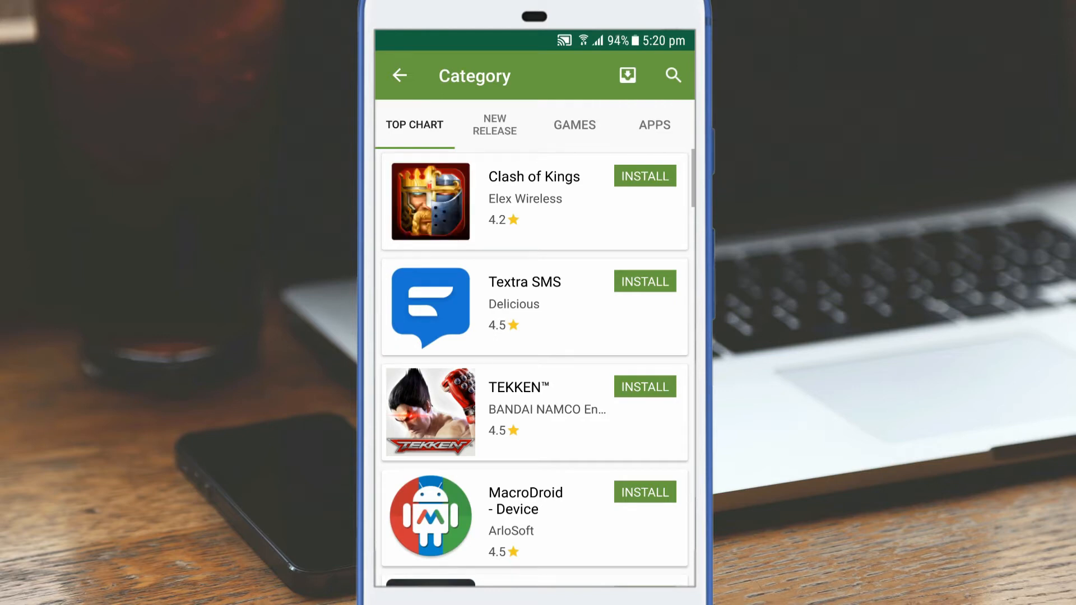
Scroll the Top Chart and show the Games genre list before returning to the storefront.
scroll(down, 3)
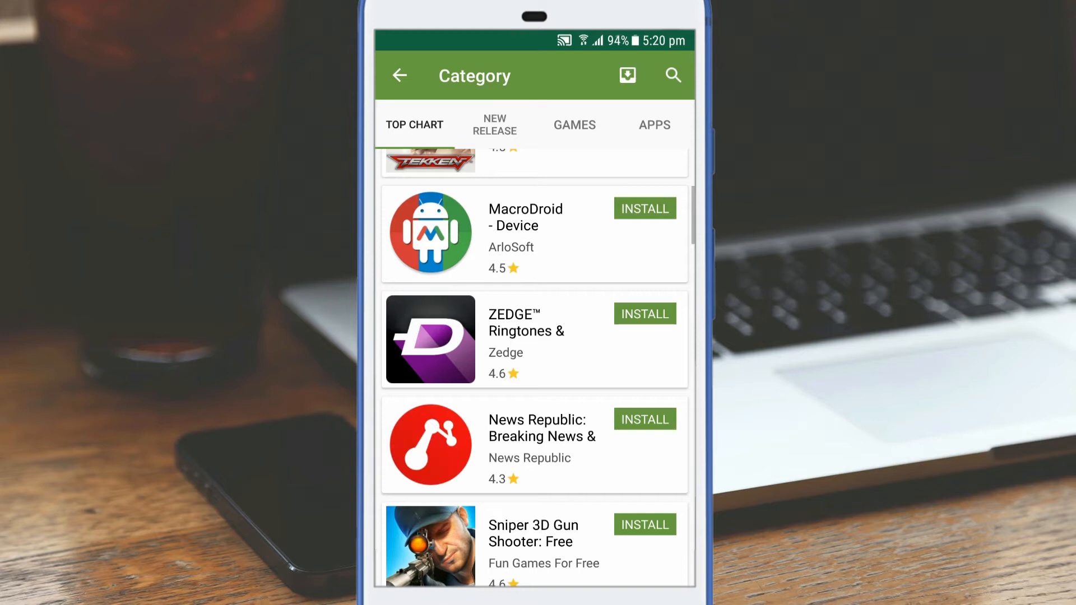
scroll(down, 3)
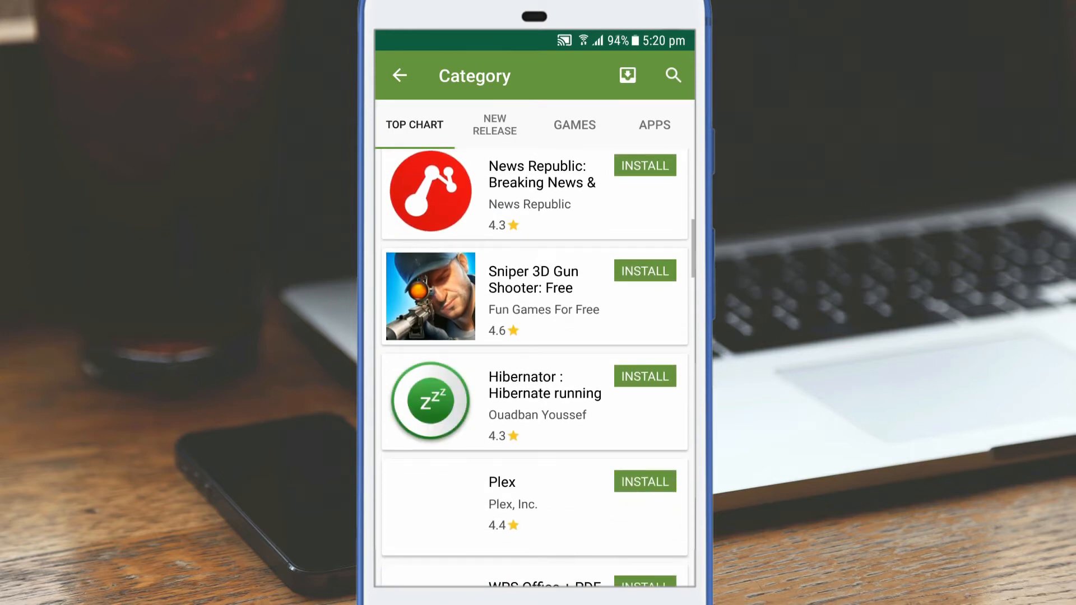
click(494, 124)
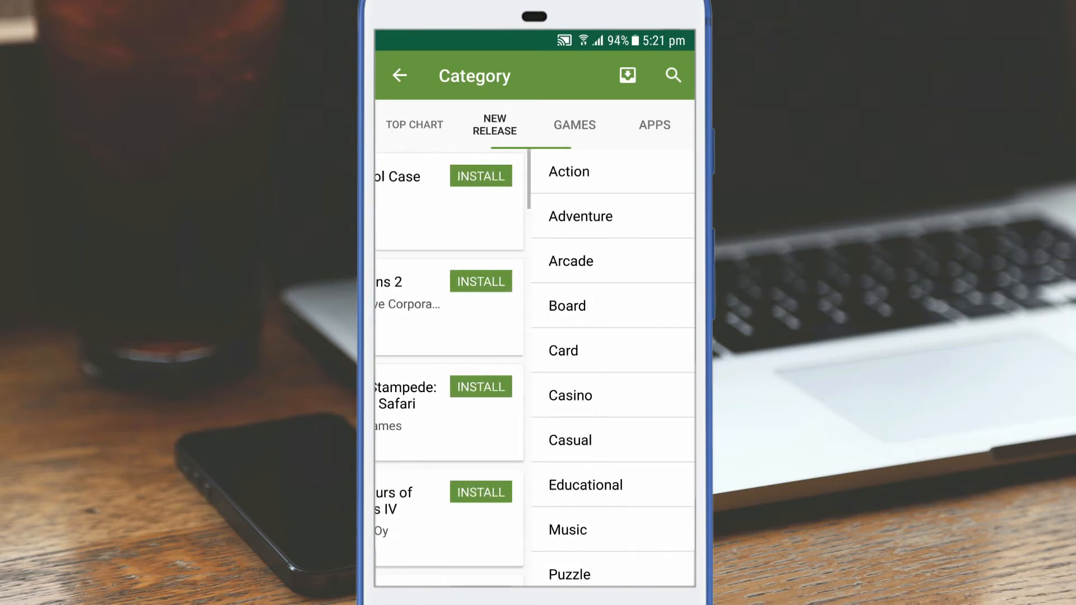
click(652, 125)
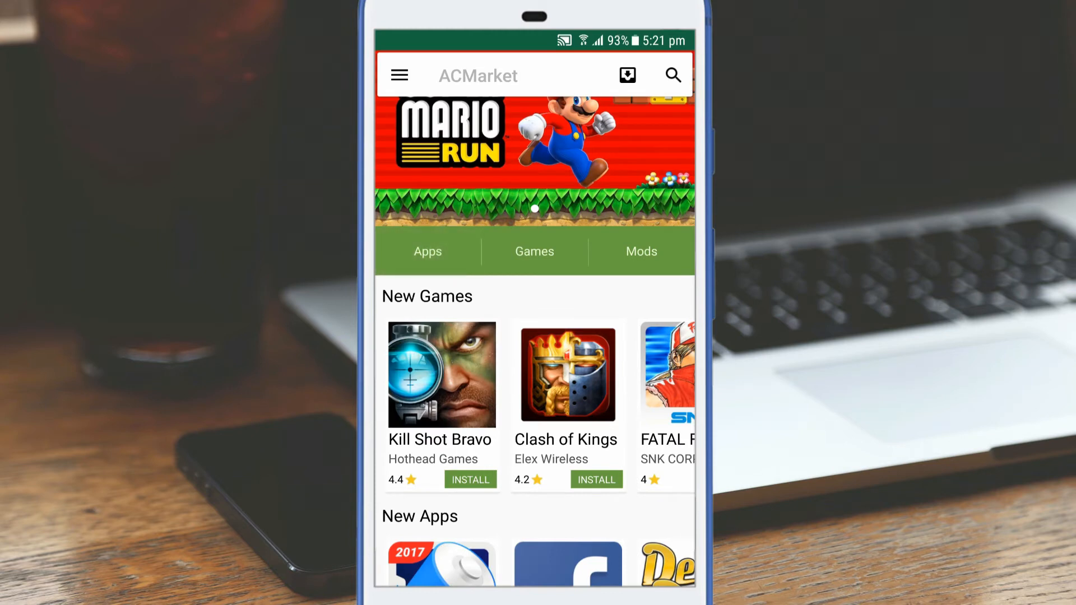
Open Kill Shot Bravo's details from New Games and scroll its page.
click(440, 374)
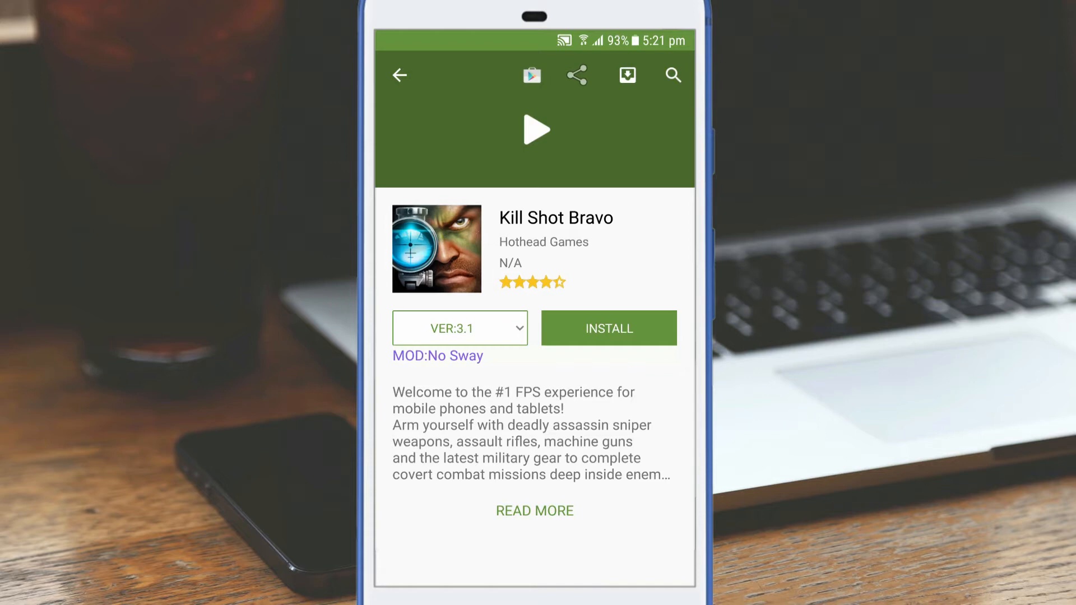
scroll(down, 3)
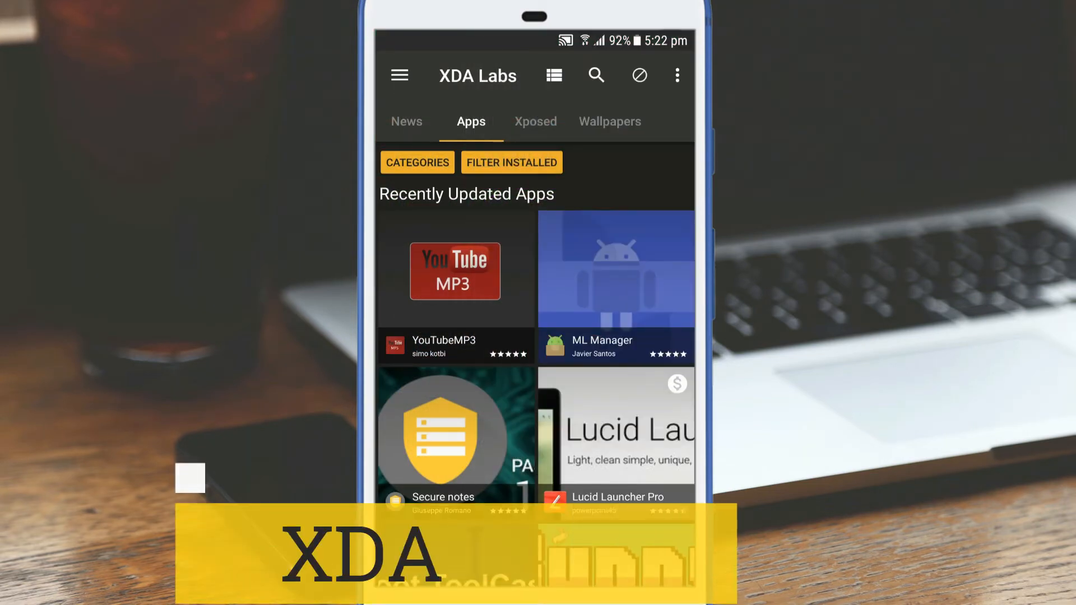
click(511, 162)
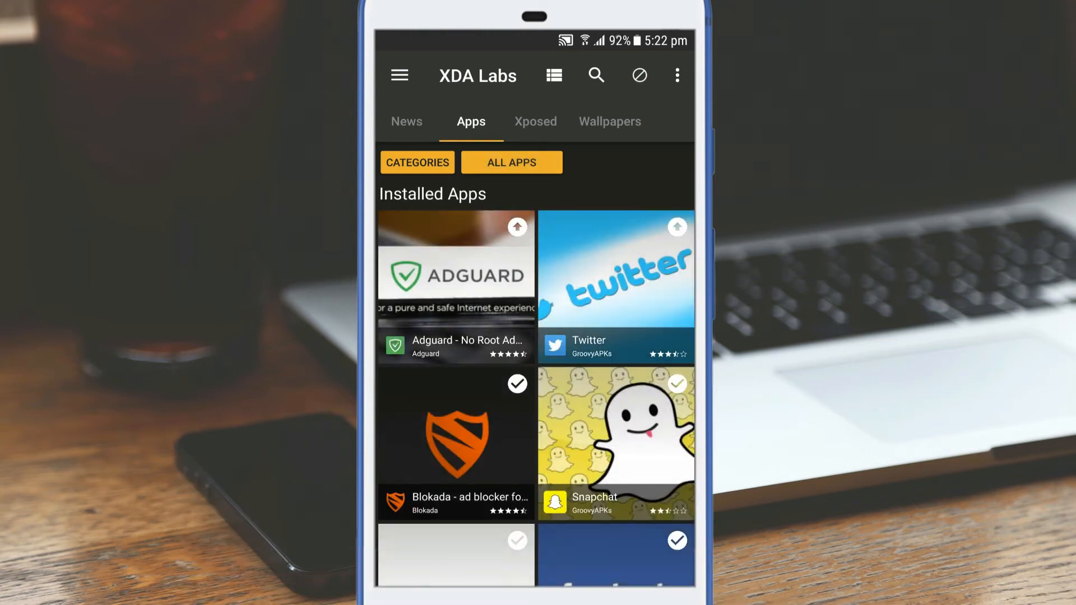
click(511, 163)
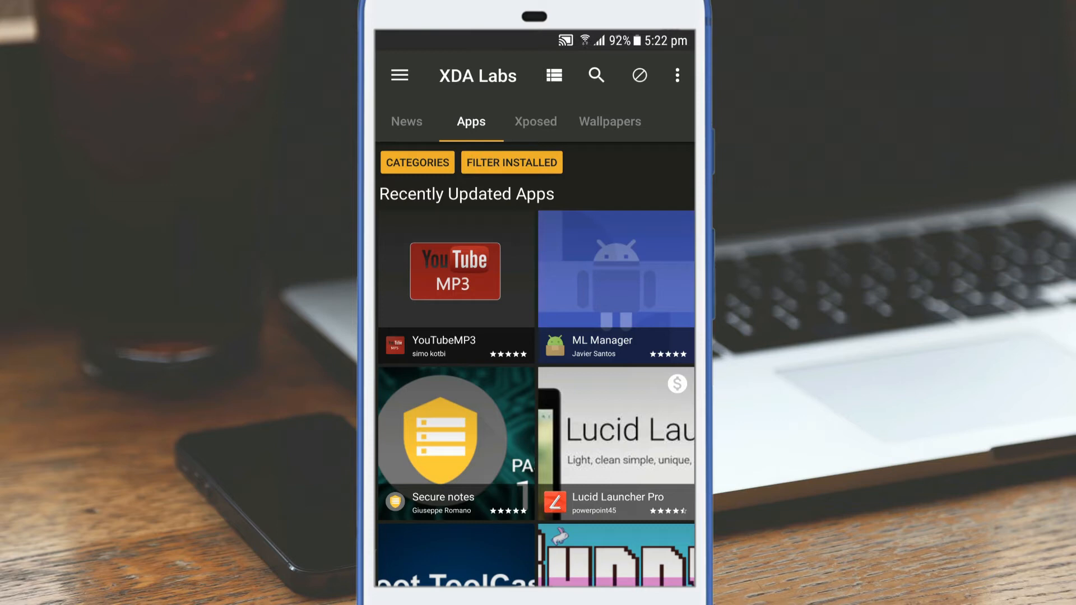
click(417, 162)
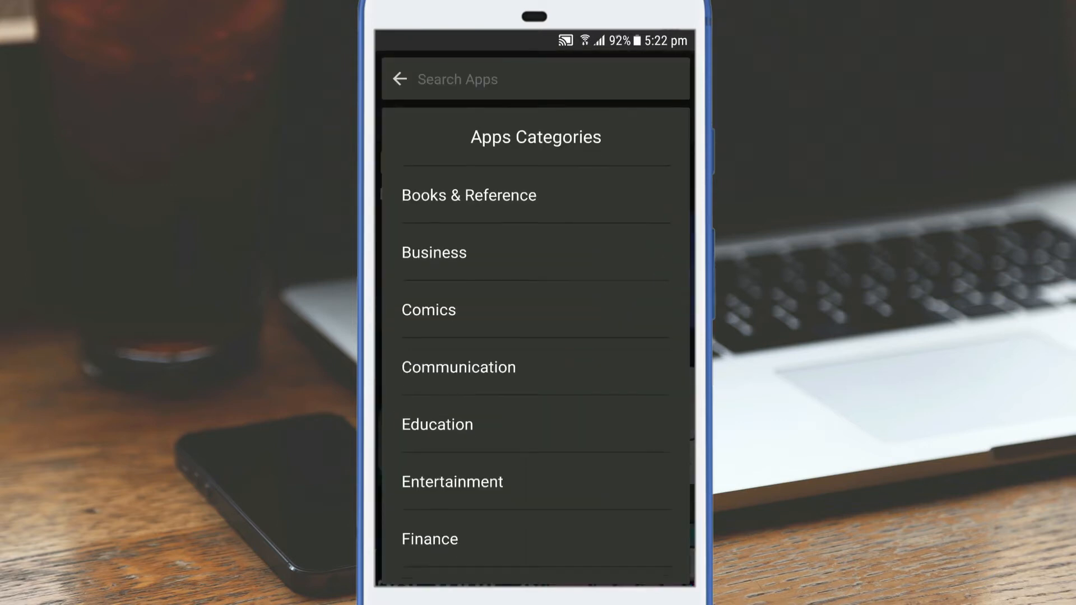
scroll(down, 3)
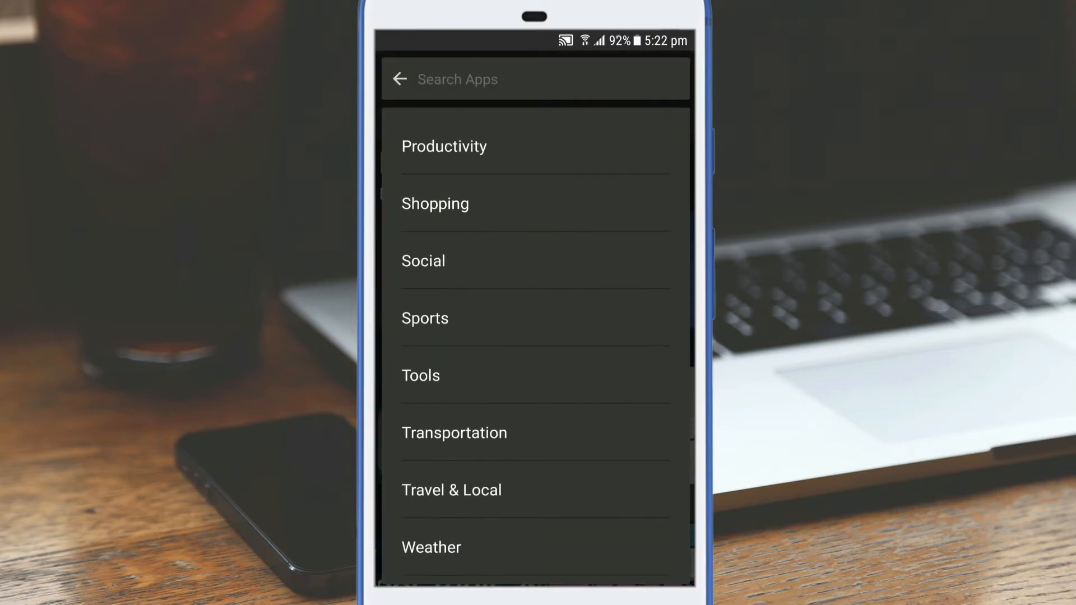
click(400, 78)
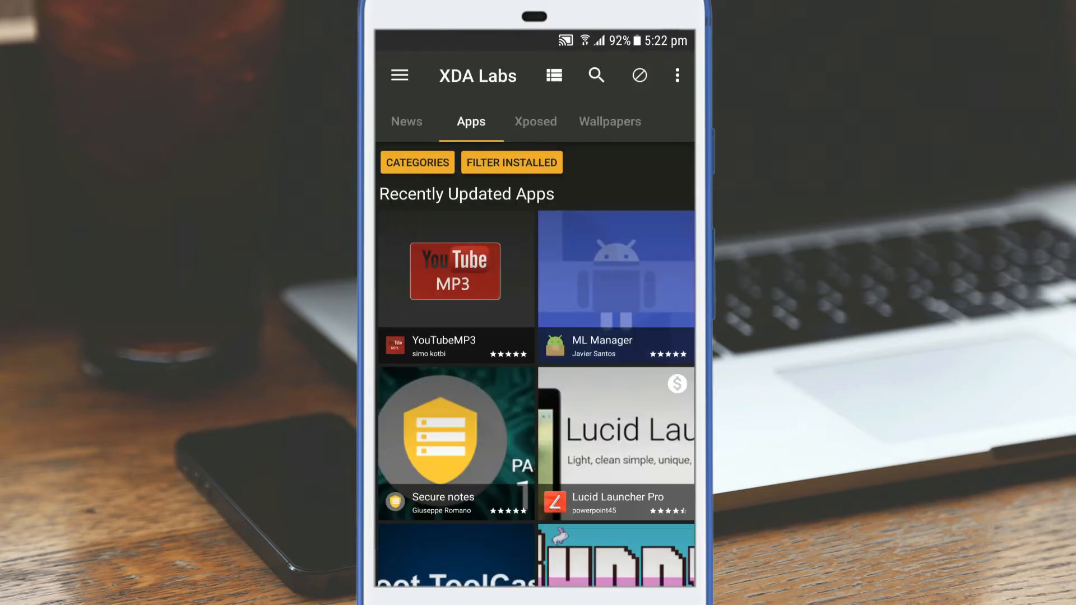
scroll(down, 3)
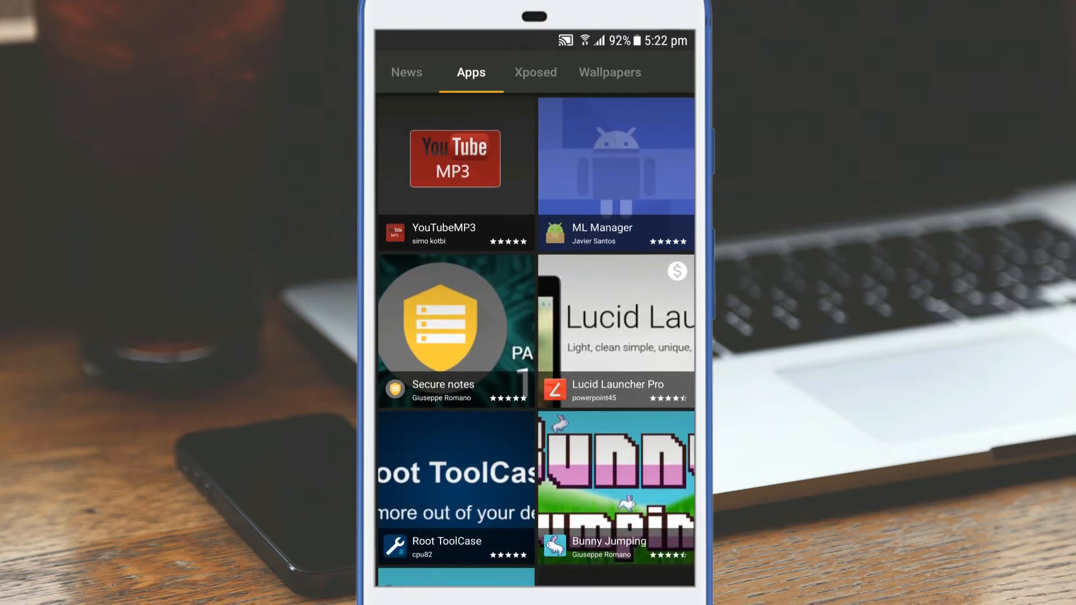
scroll(down, 3)
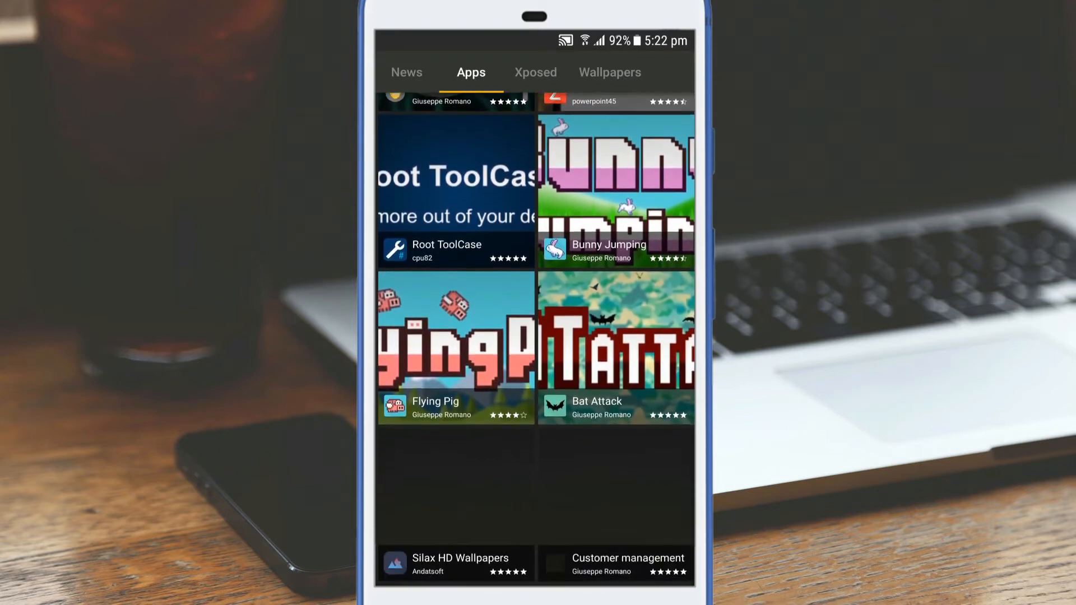
scroll(down, 3)
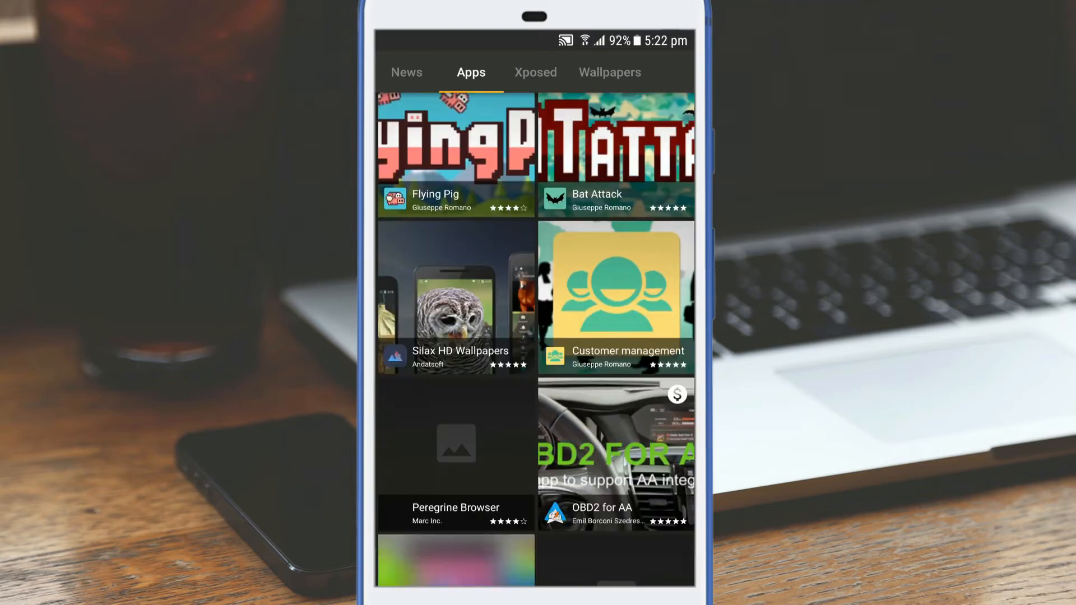
scroll(down, 3)
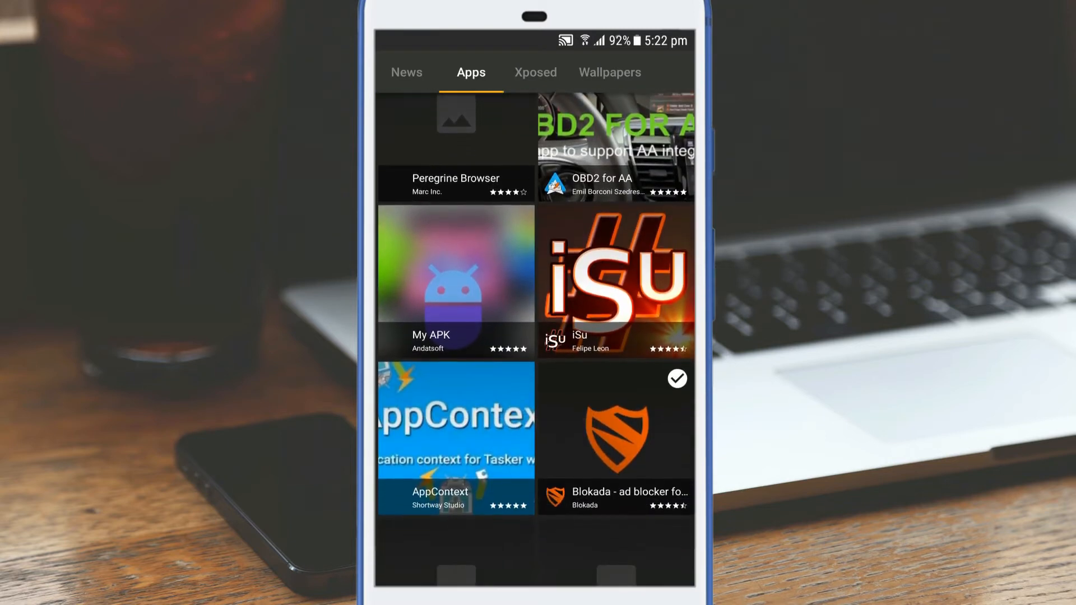
scroll(down, 3)
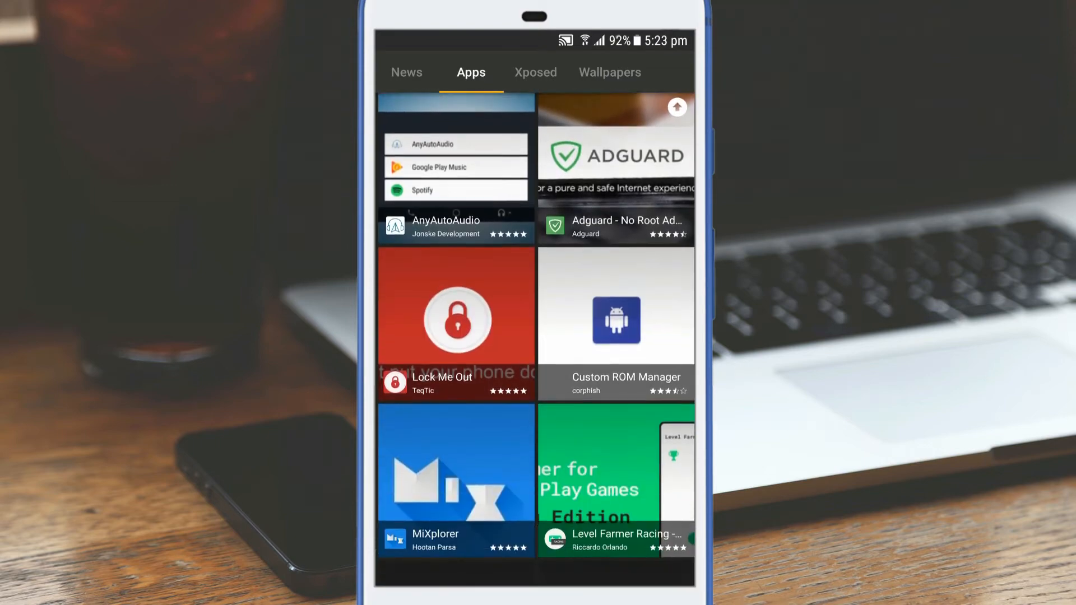
scroll(down, 3)
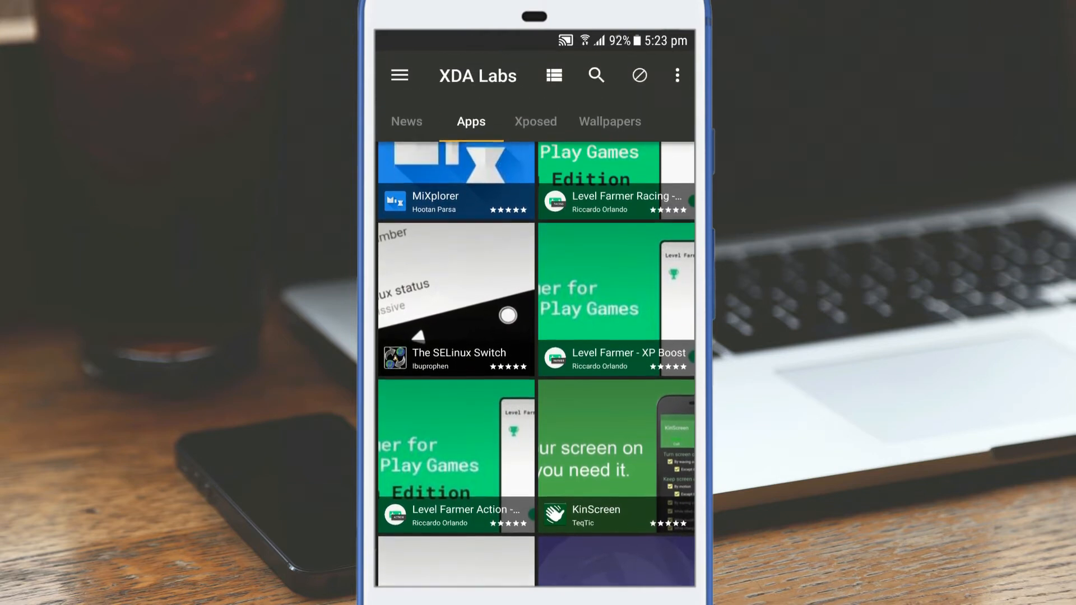
scroll(down, 3)
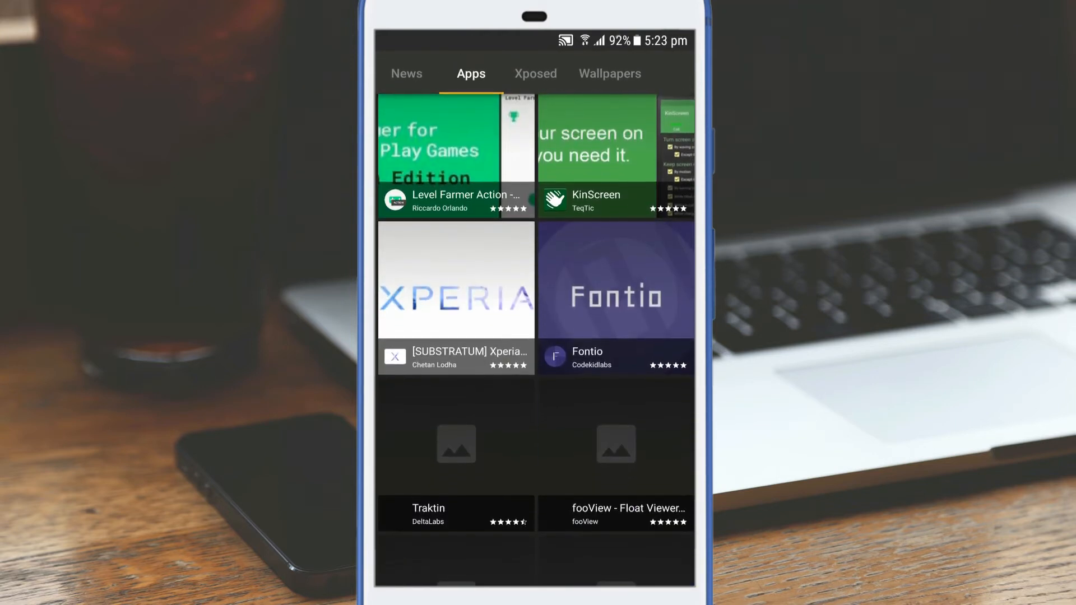
scroll(down, 3)
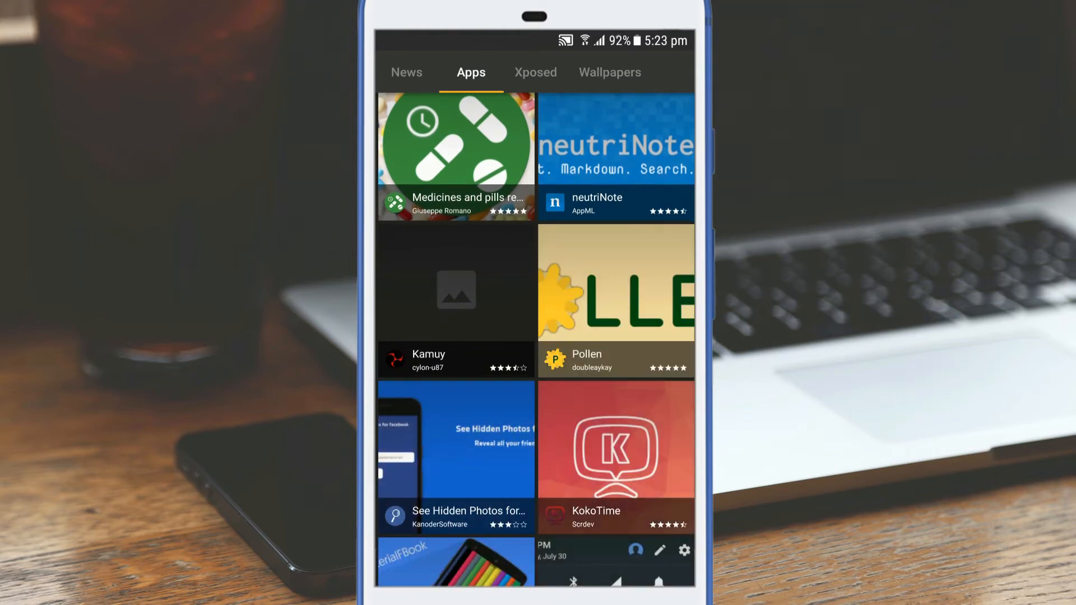
Open See Hidden Photos for Facebook and view its screenshots, reviews and description.
click(455, 457)
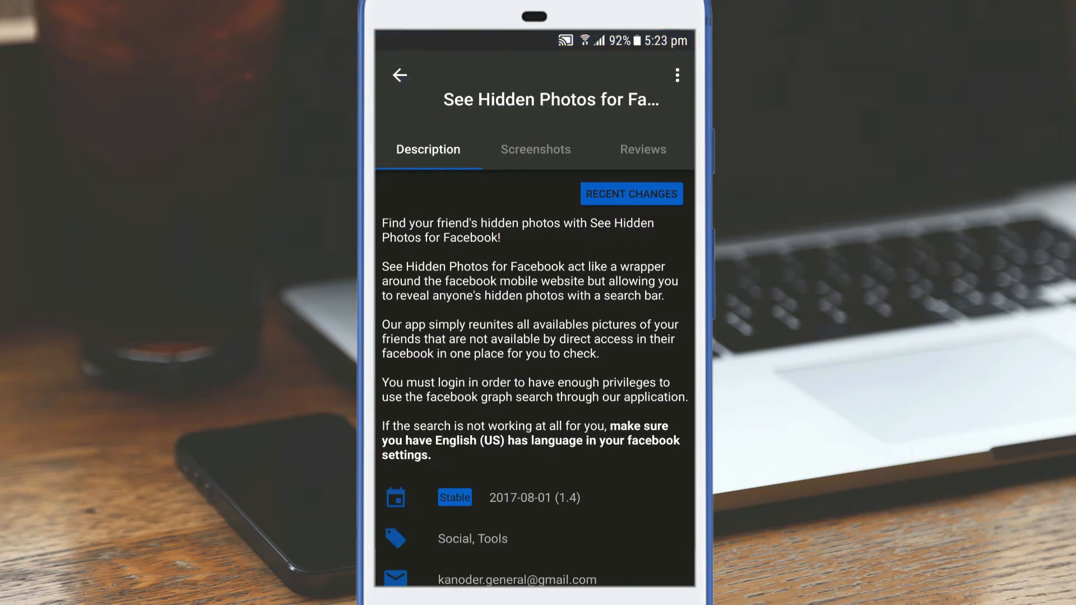
click(535, 149)
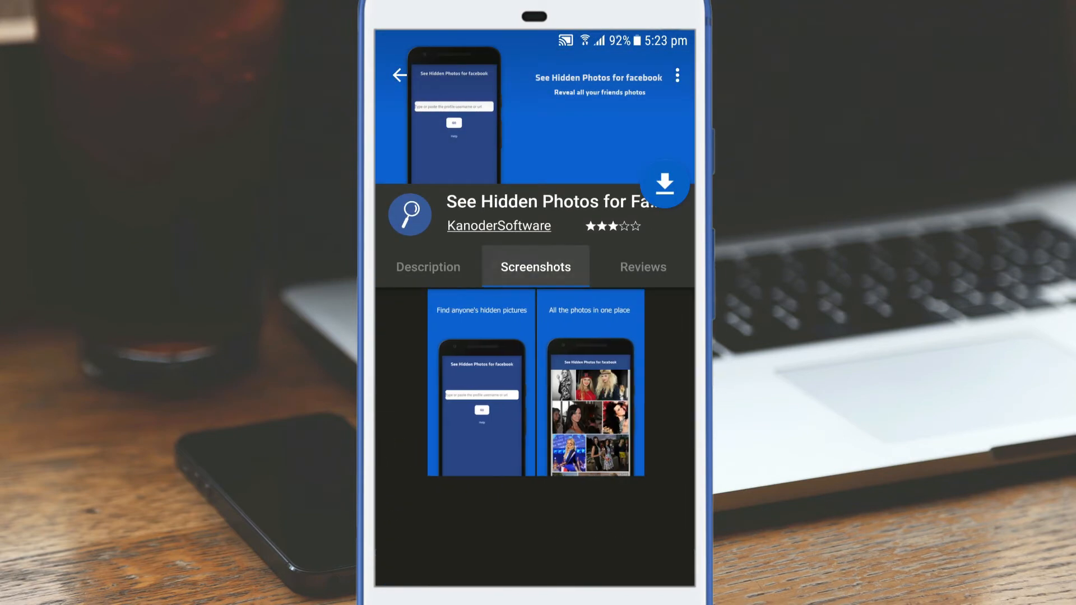
click(642, 267)
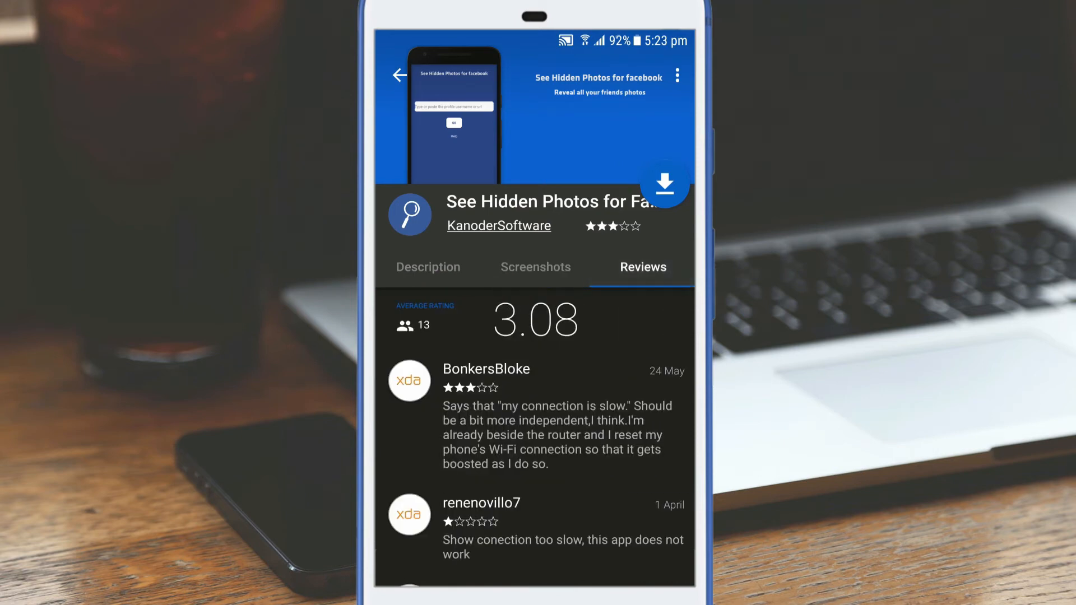
click(427, 267)
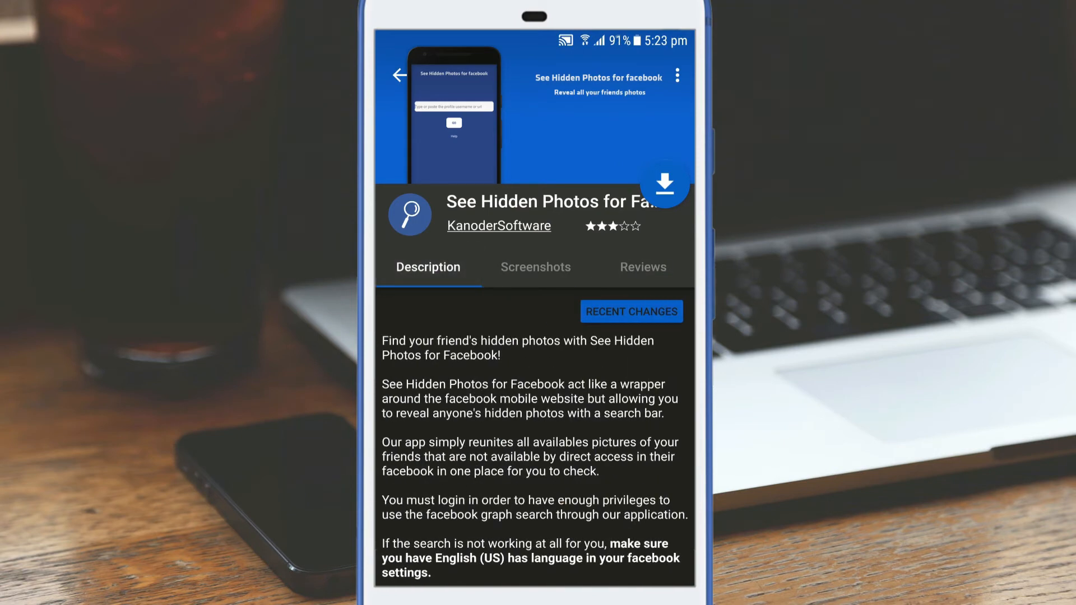
Start the app's download and go back to the XDA Labs apps list.
click(663, 182)
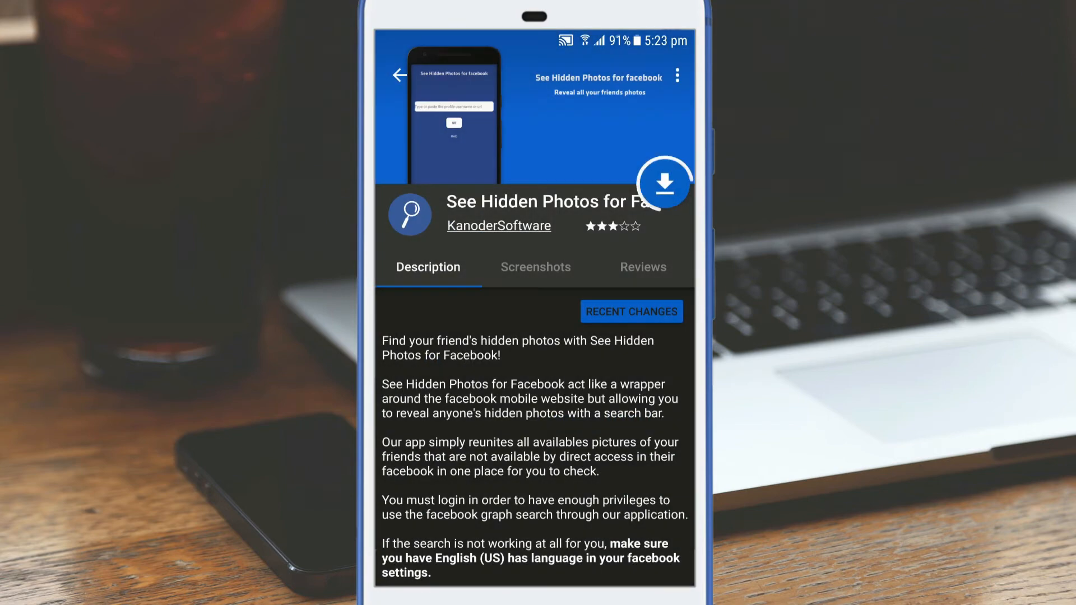
click(663, 183)
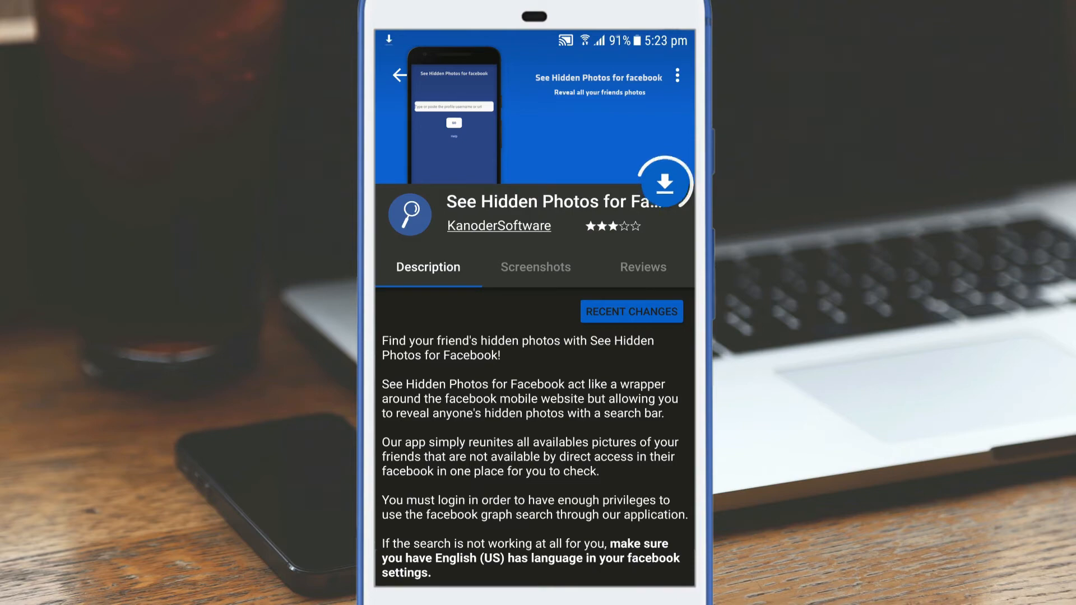
click(399, 75)
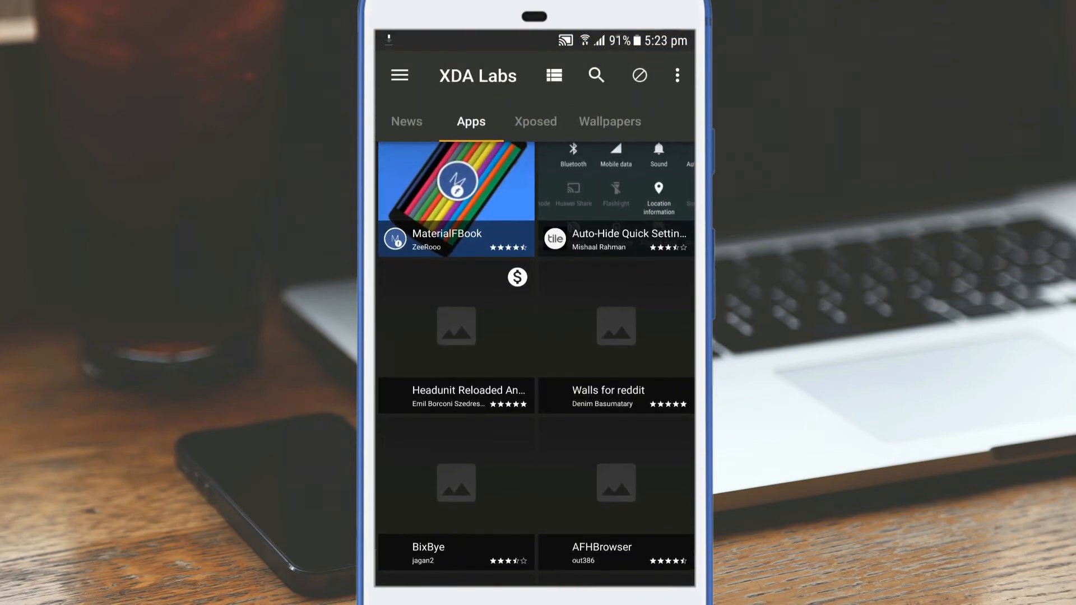
scroll(down, 3)
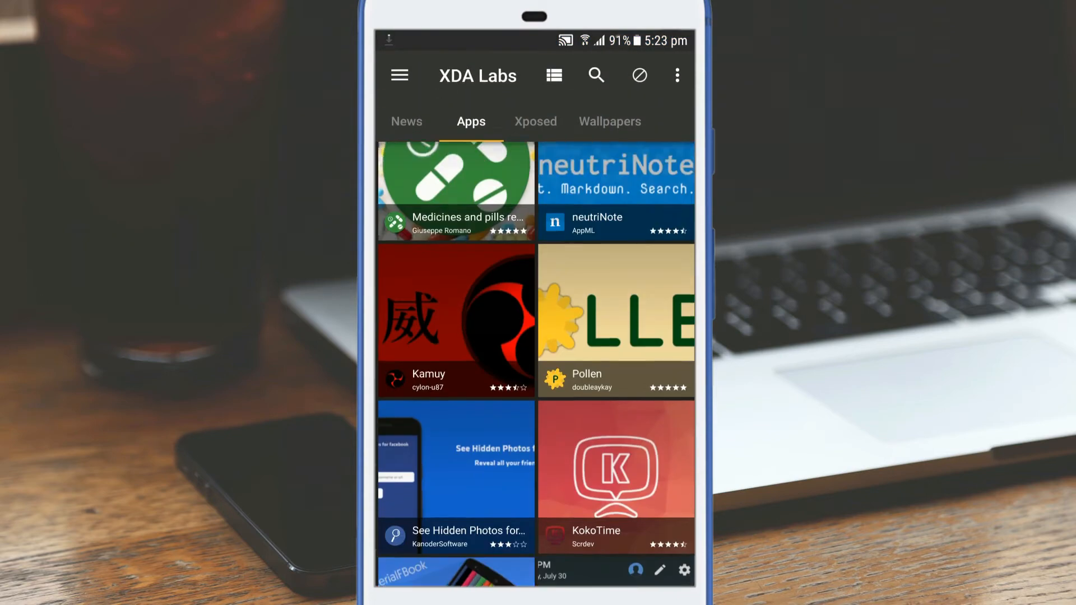
click(610, 121)
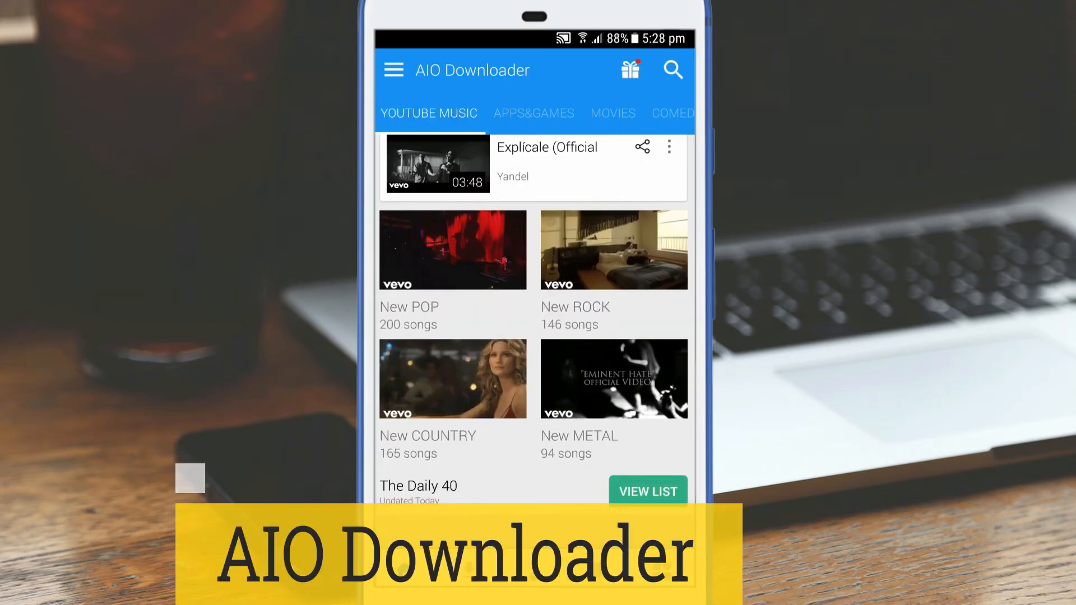
Show the Apps & Games popular chart and view the Brawl Stars details.
click(534, 113)
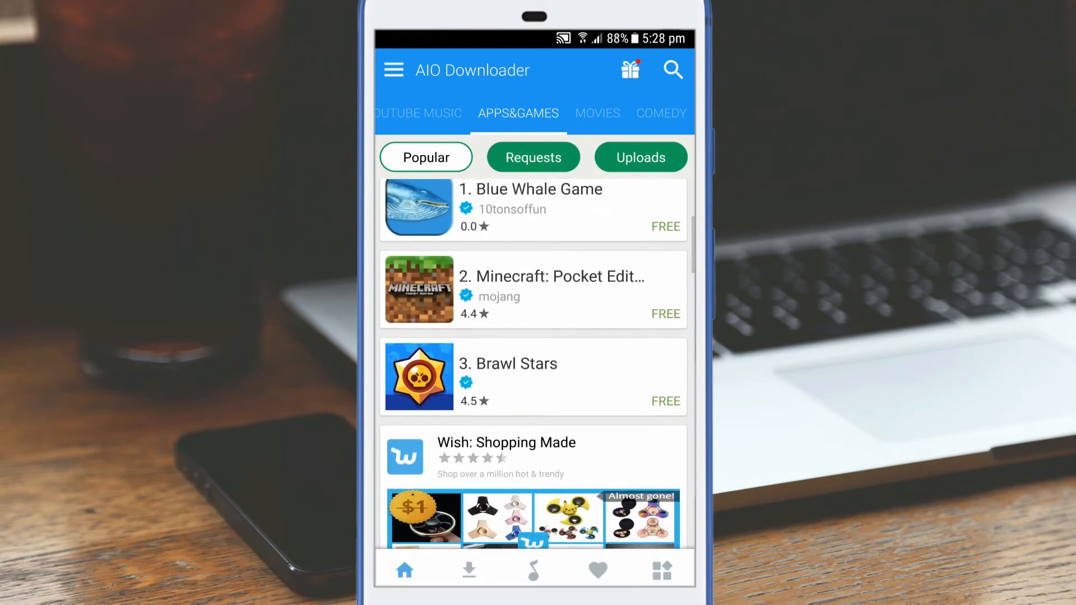
click(533, 377)
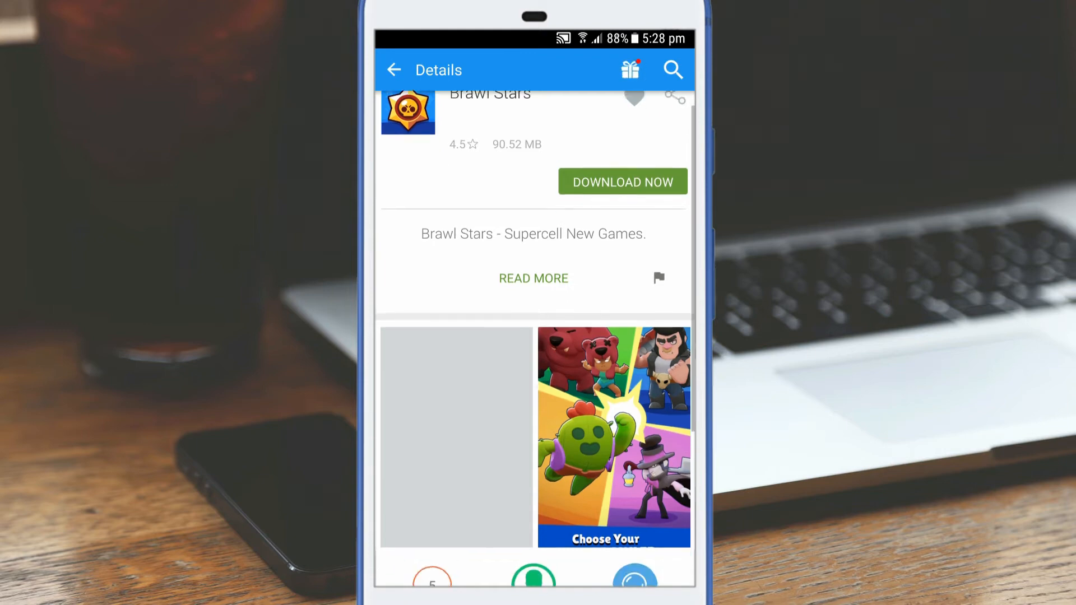
scroll(down, 3)
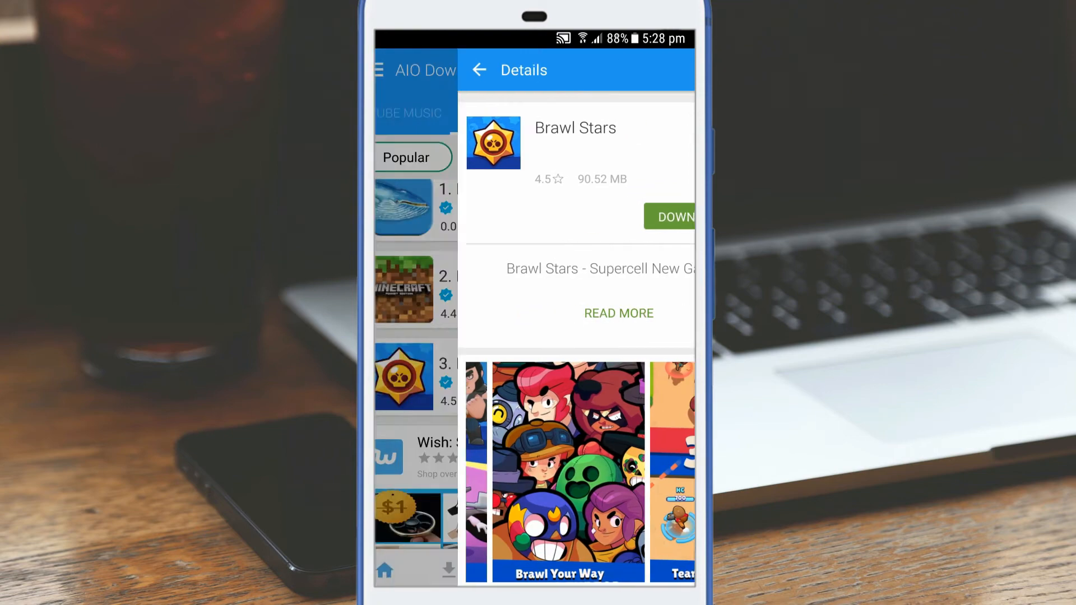
click(479, 69)
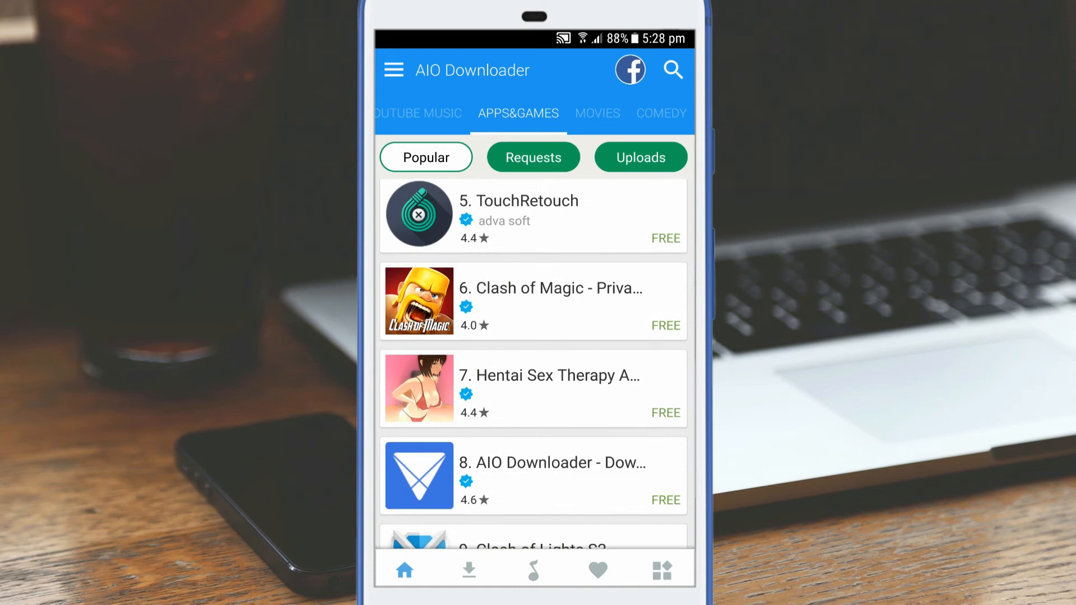
View the Clash of Clans mod details and scroll further down the popular chart.
scroll(down, 3)
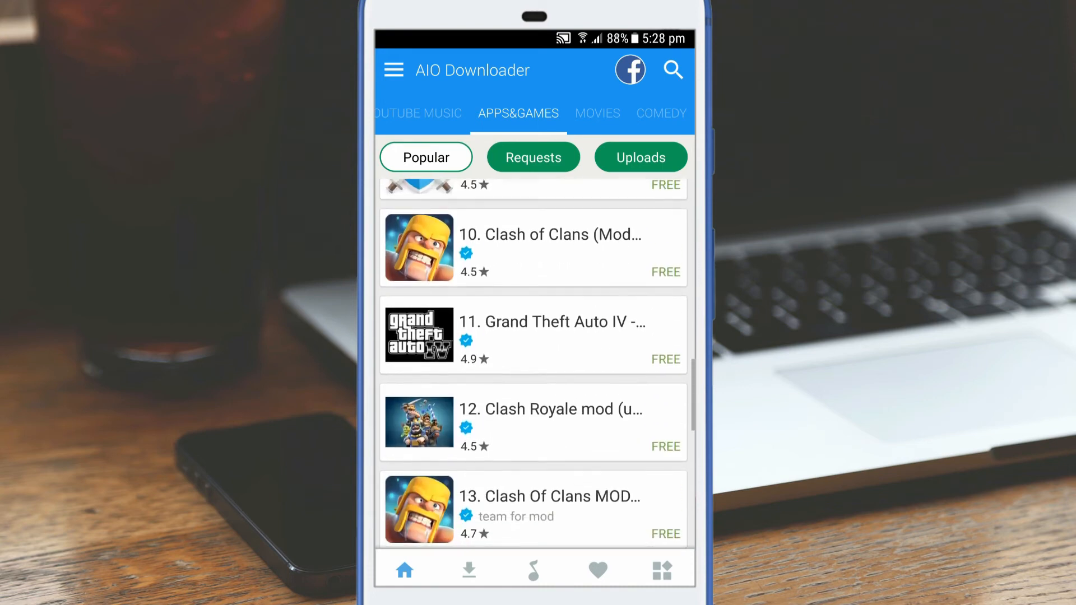
click(549, 247)
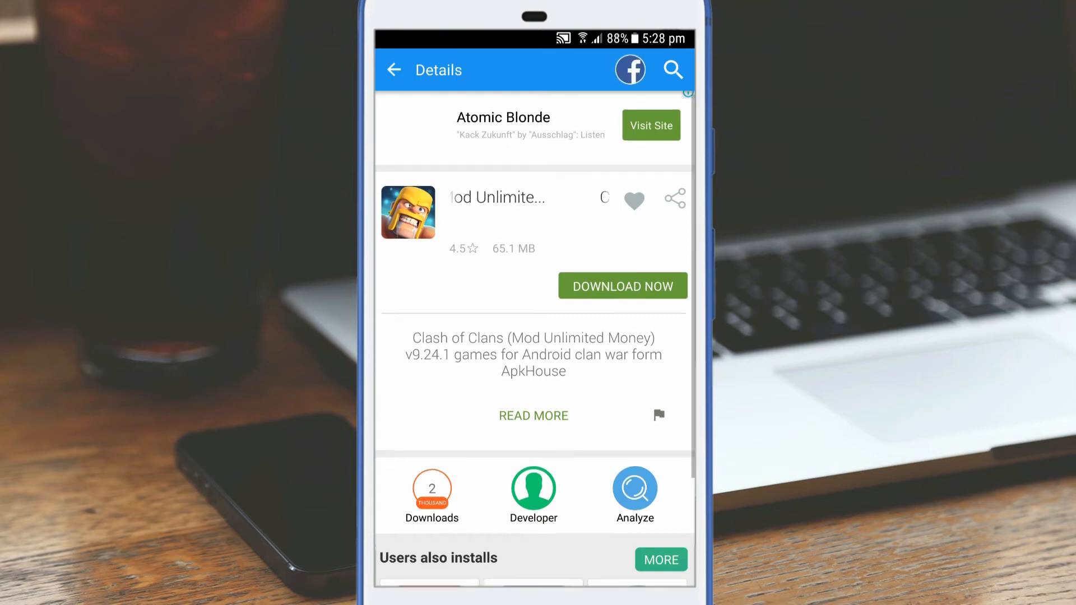
click(393, 69)
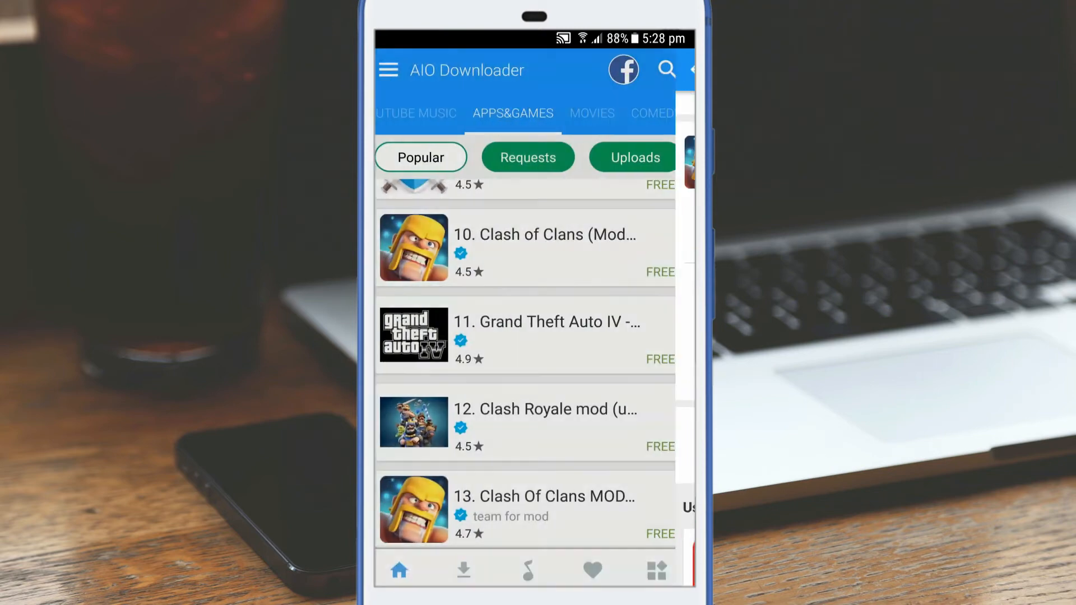
scroll(down, 3)
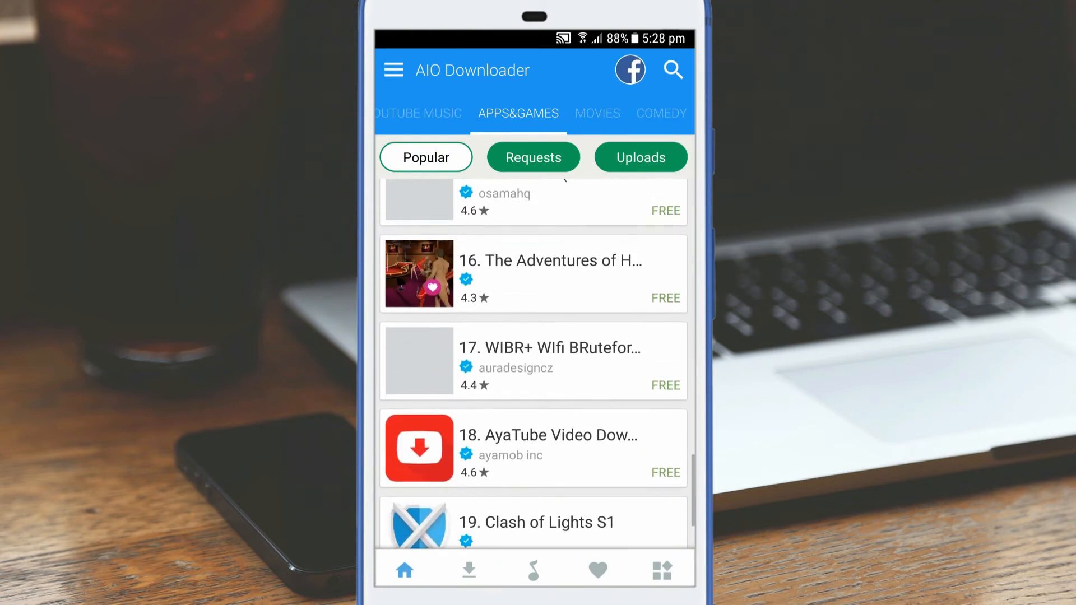
scroll(down, 3)
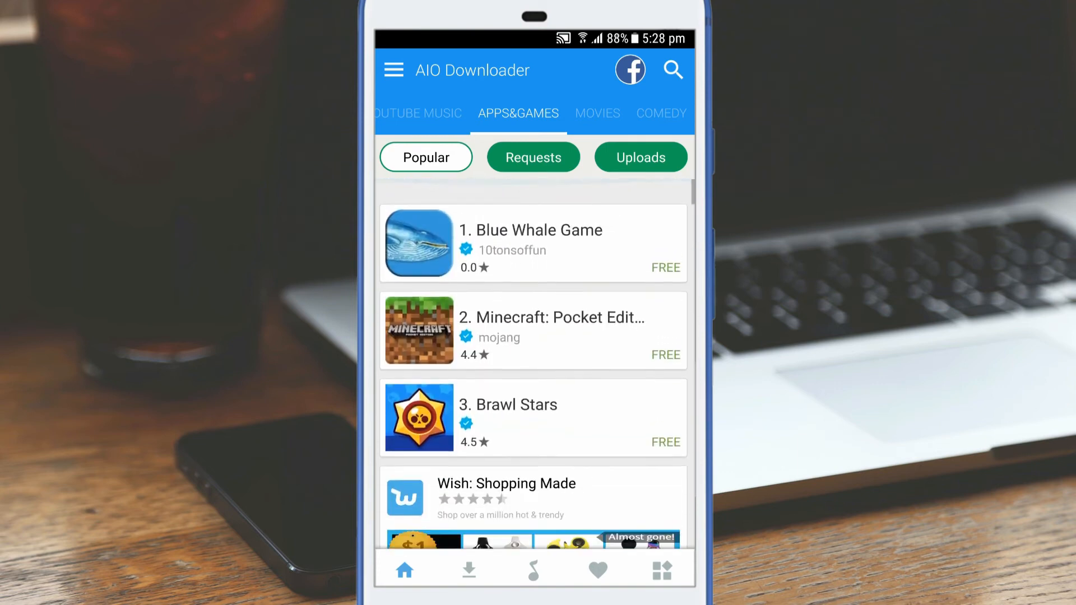
Check the Uploads feed, then browse the Movies section's New Movies grid.
click(640, 156)
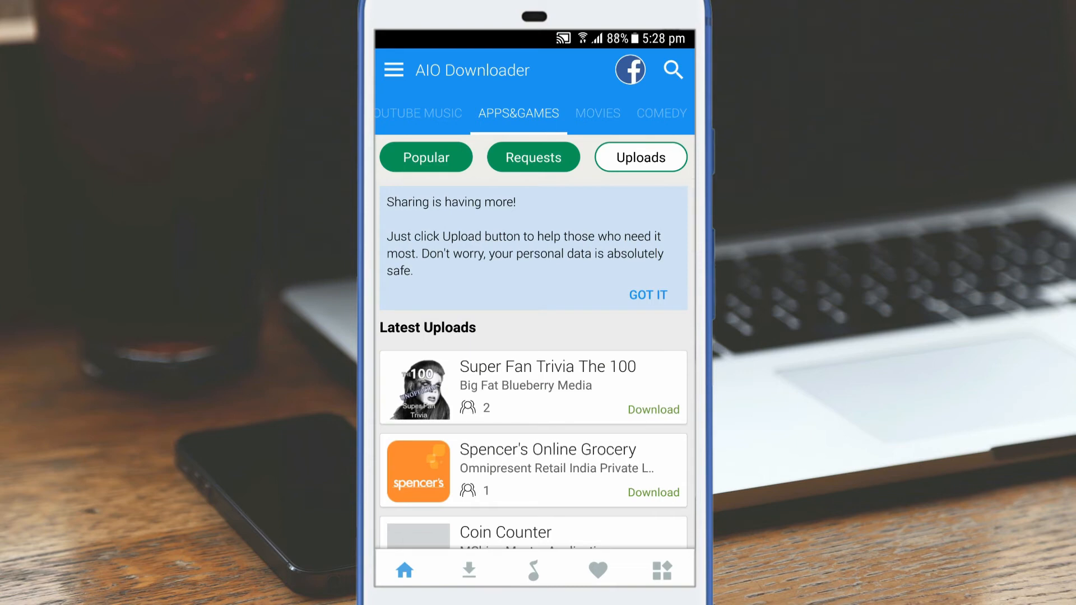
click(597, 113)
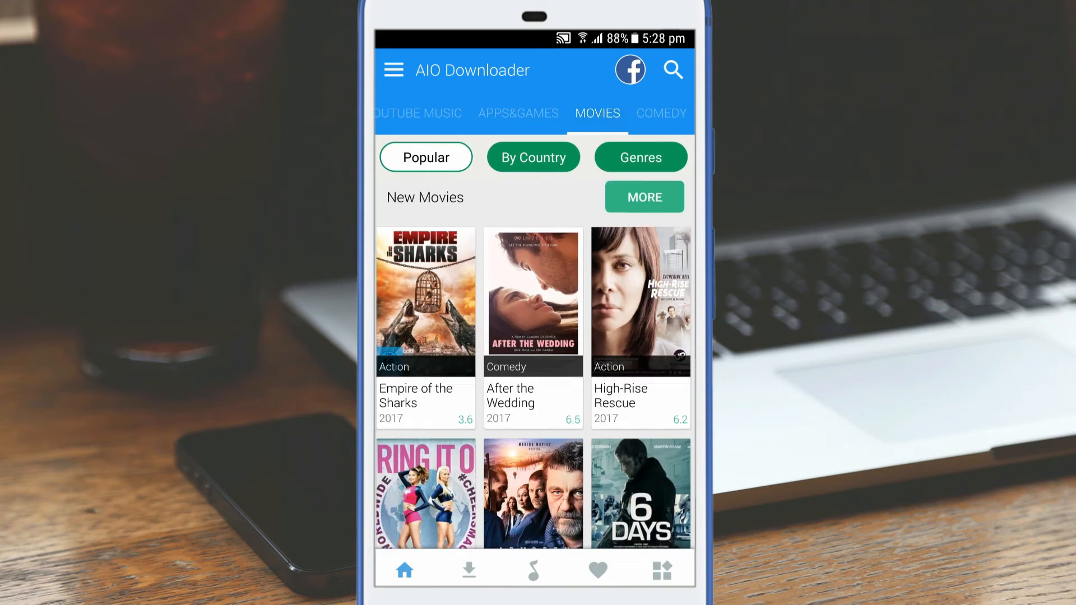
scroll(down, 3)
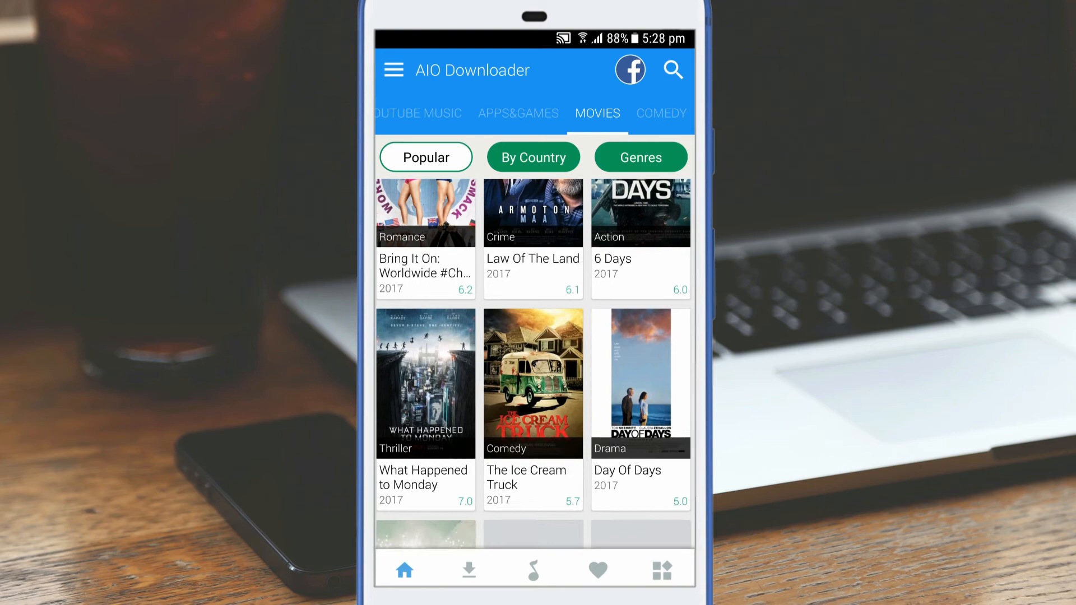
scroll(down, 3)
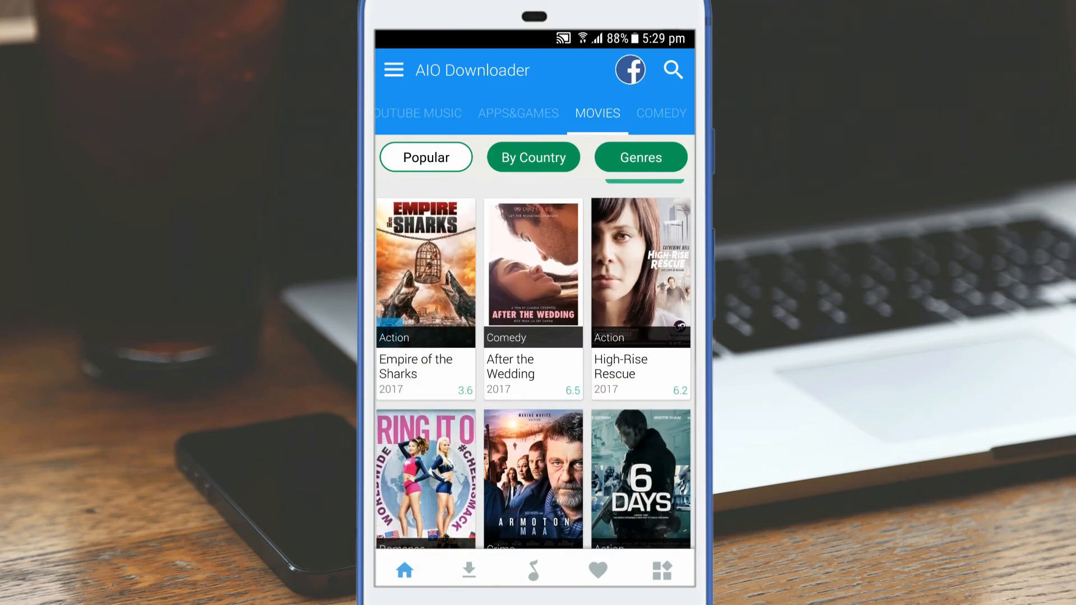
click(425, 274)
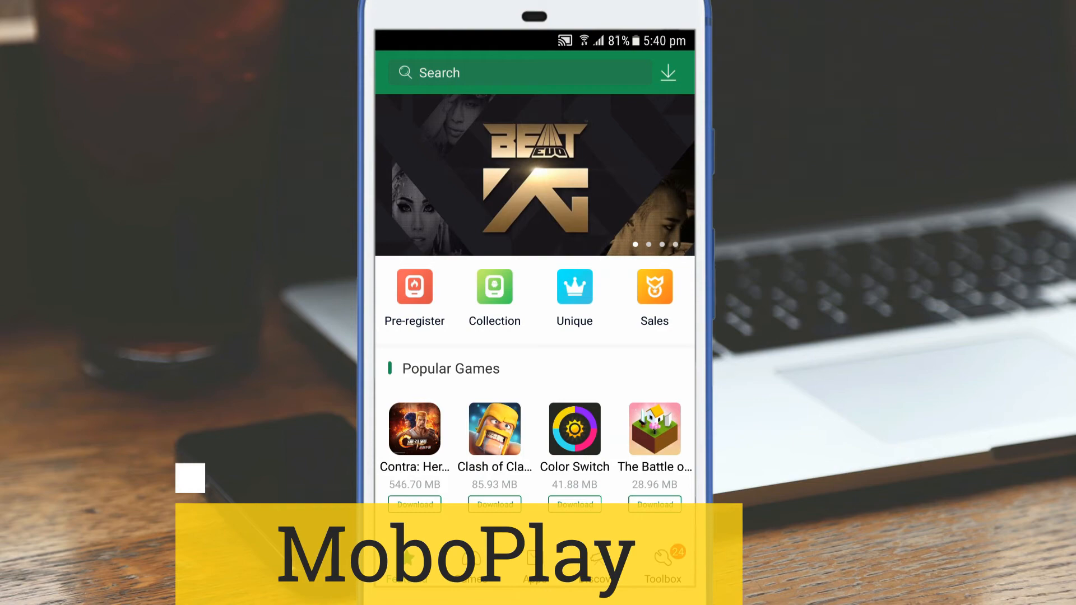
Scroll MoboPlay's Featured lists to Popular Games and view Clash of Clans' page.
scroll(down, 3)
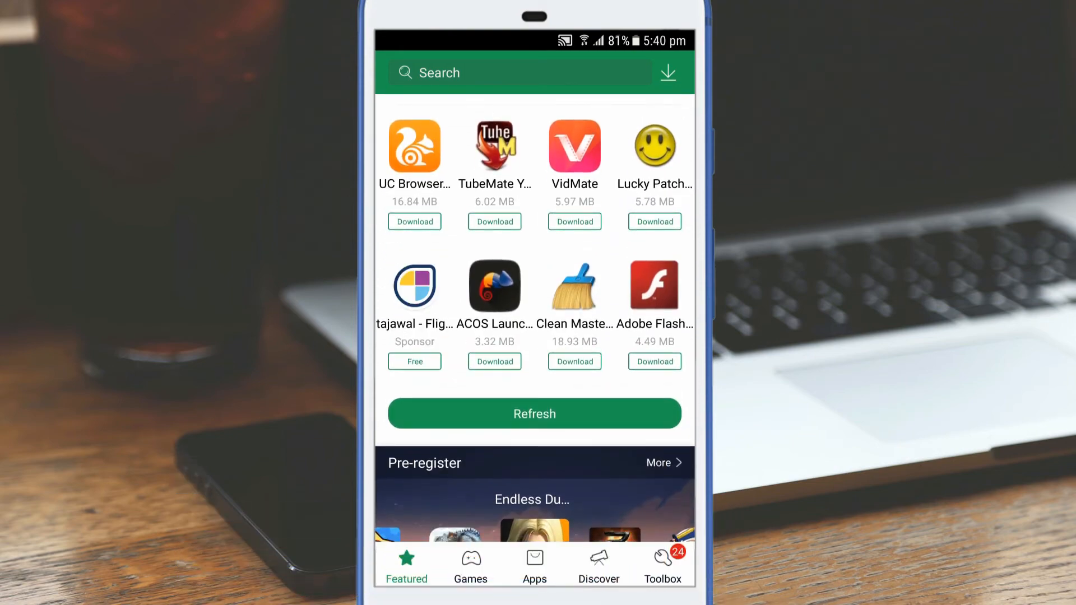
scroll(down, 3)
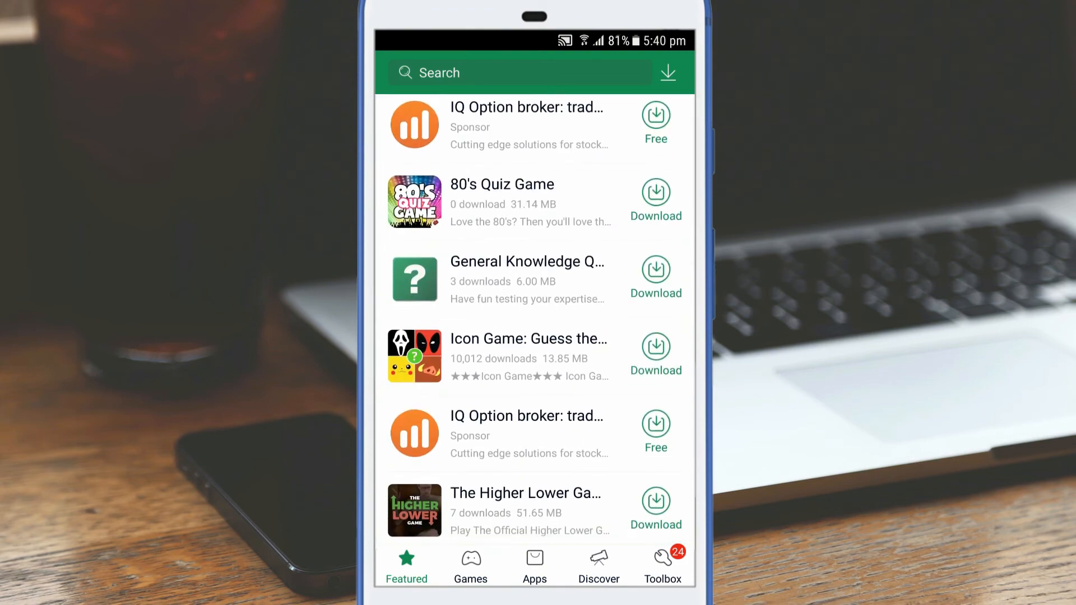
scroll(down, 3)
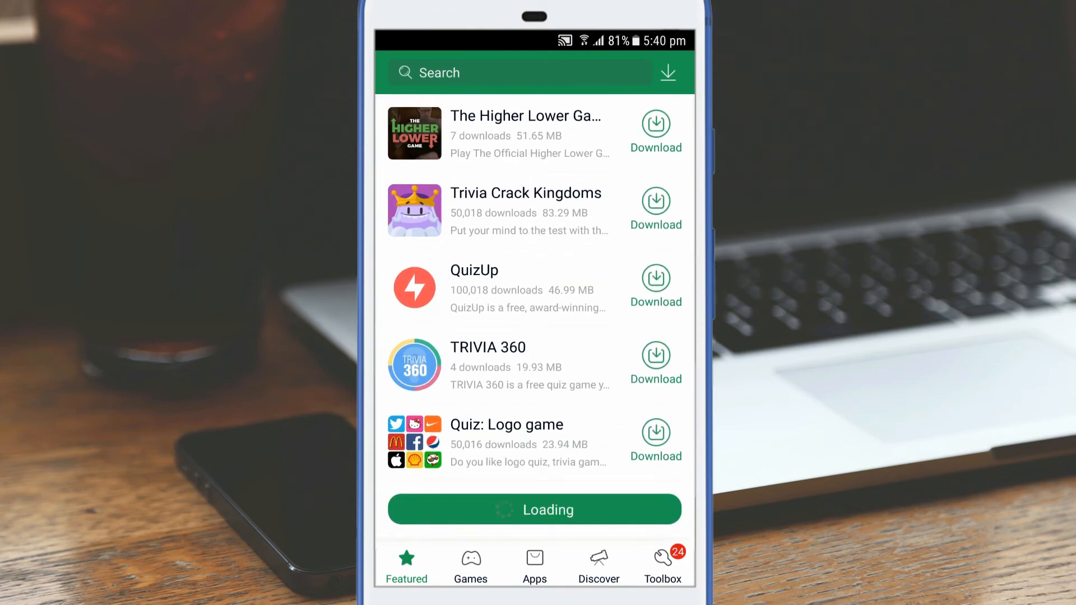
scroll(down, 3)
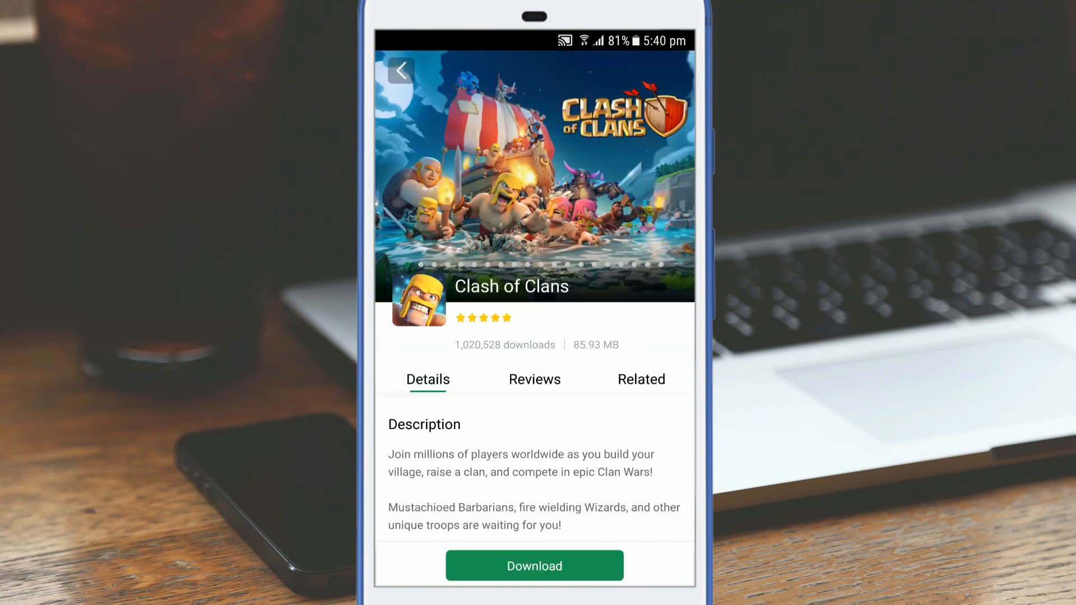
scroll(down, 3)
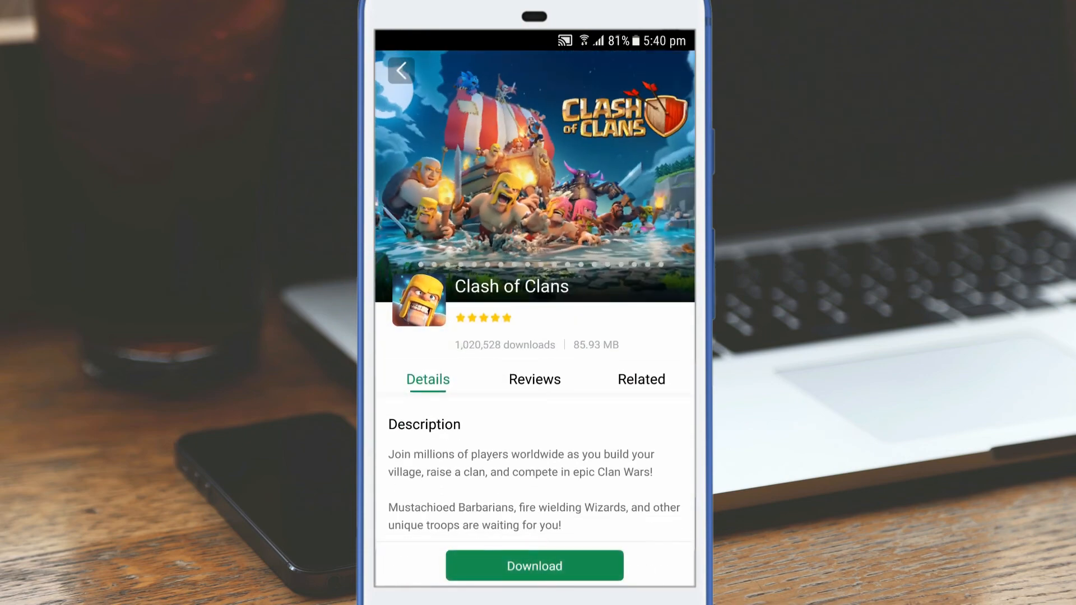
click(400, 71)
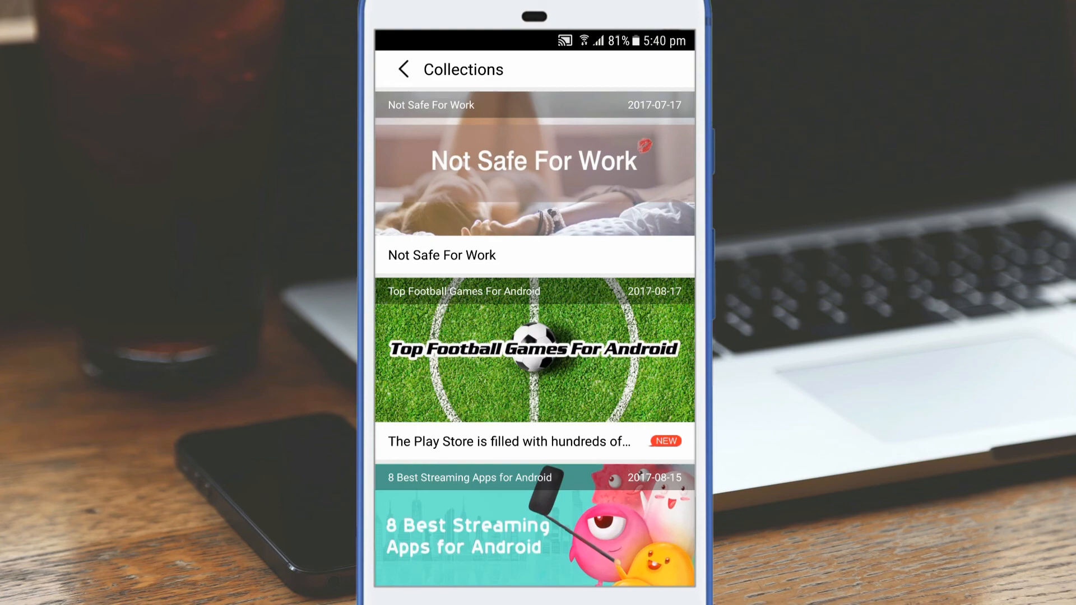
Scroll the Collections list through themes like Top Football Games for Android.
scroll(down, 3)
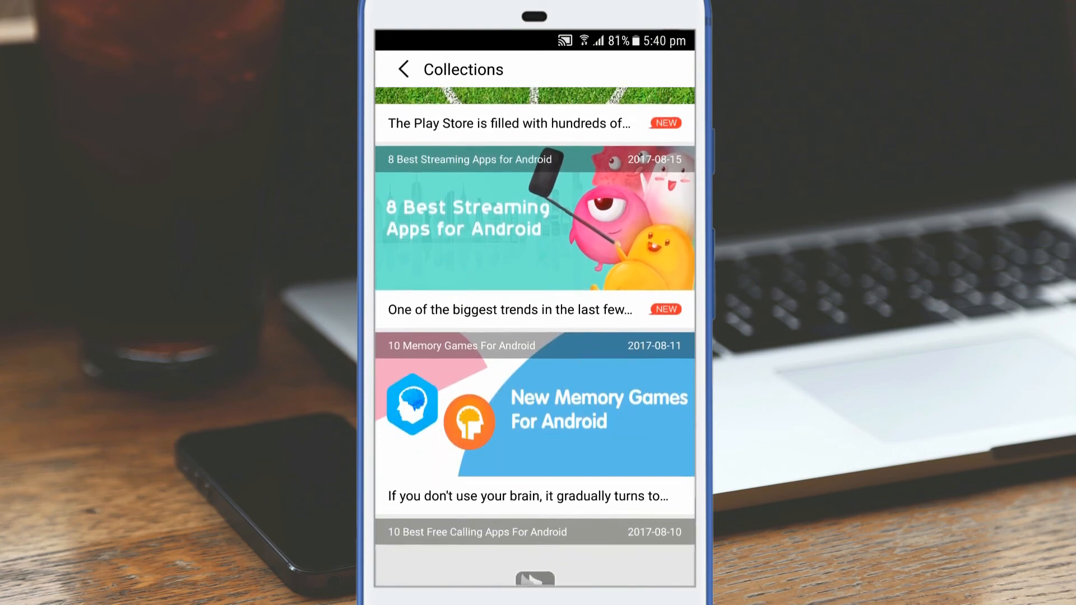
scroll(down, 3)
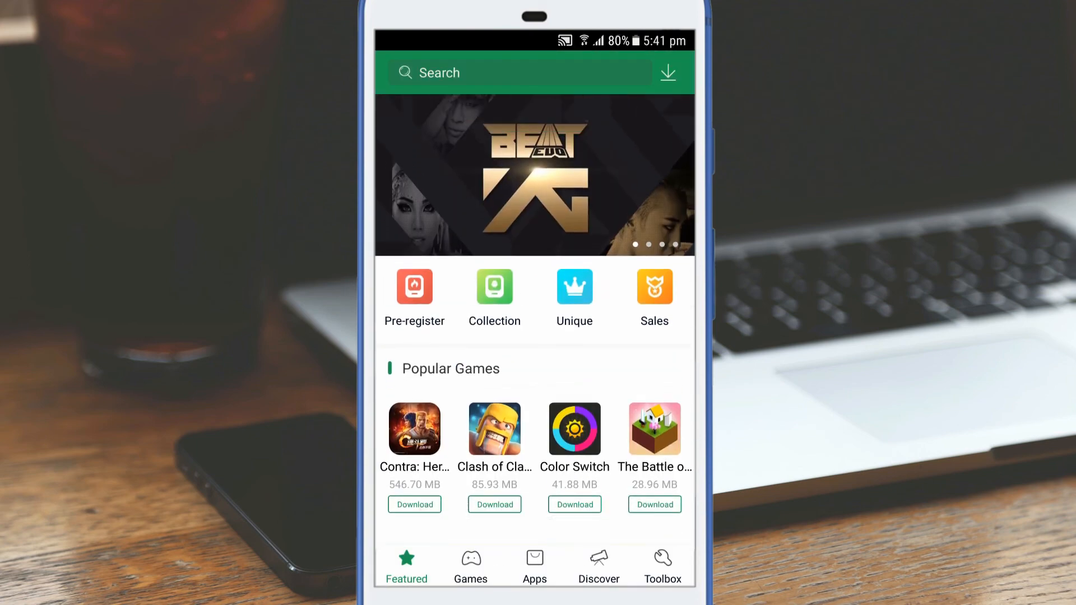
Search MoboPlay for 'nova launcher' and go to the Nova Launcher Prime listing from the results.
click(514, 73)
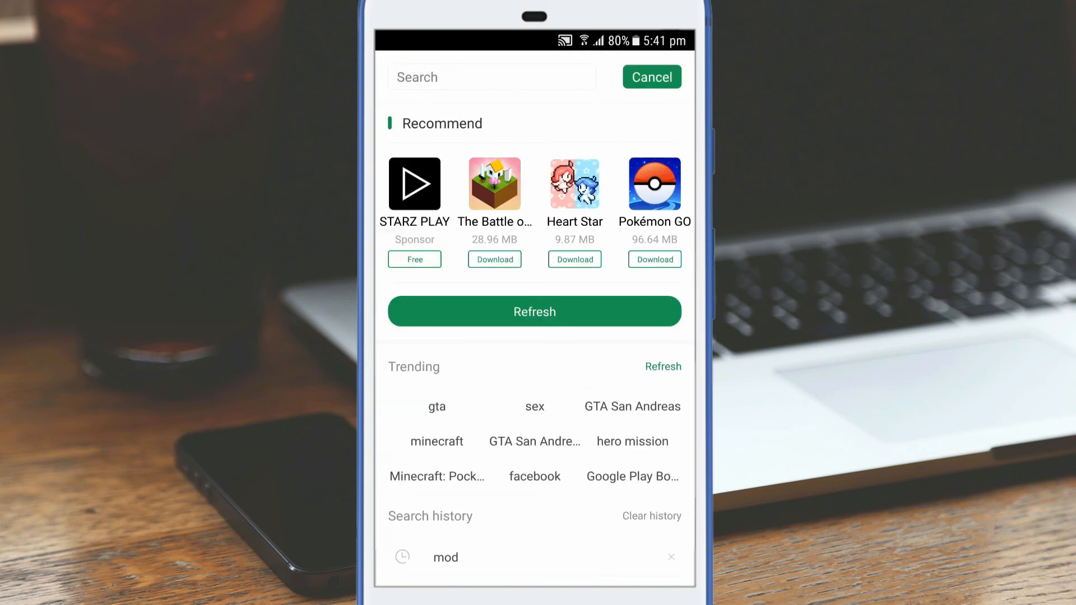
click(491, 76)
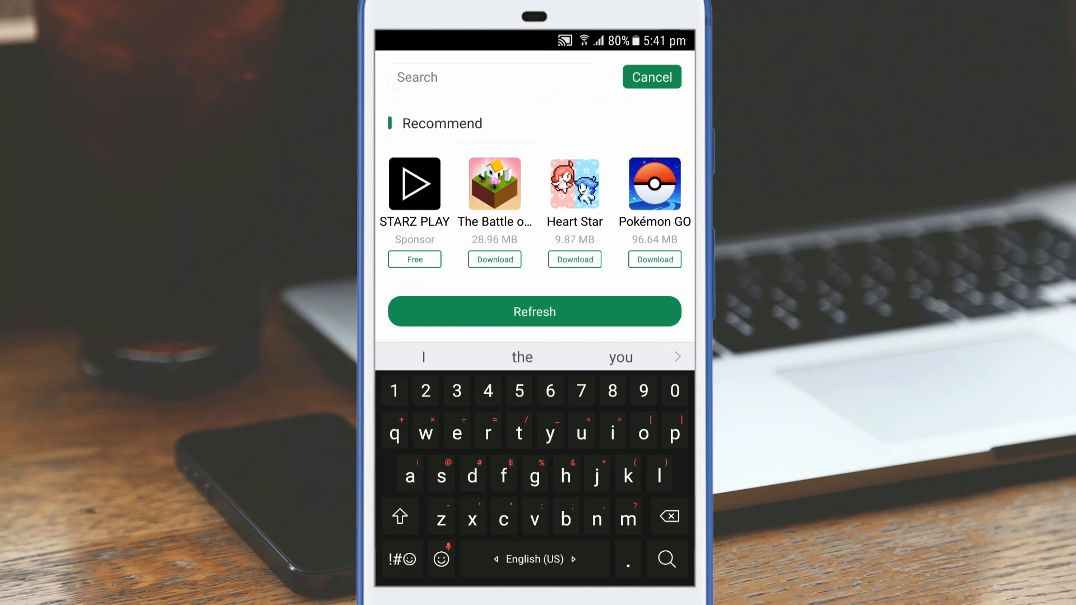
text(nova launche)
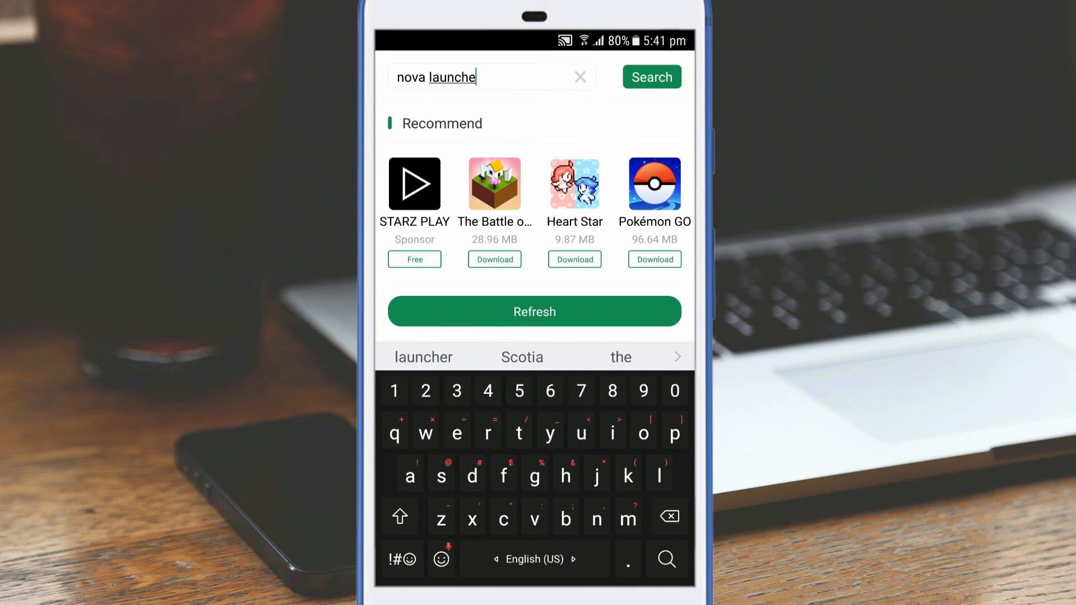
text(r)
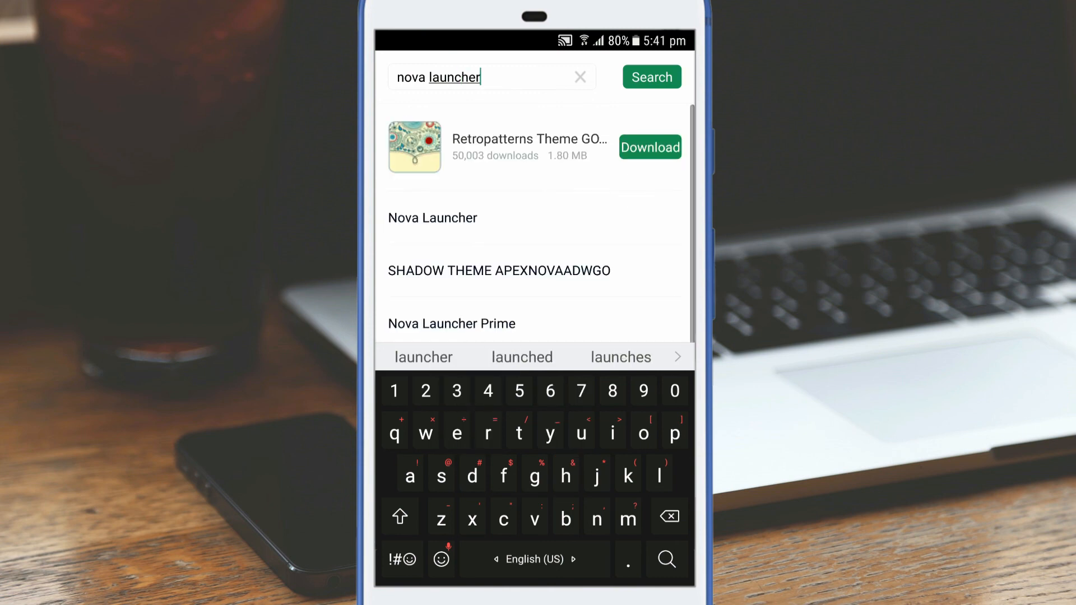
click(650, 76)
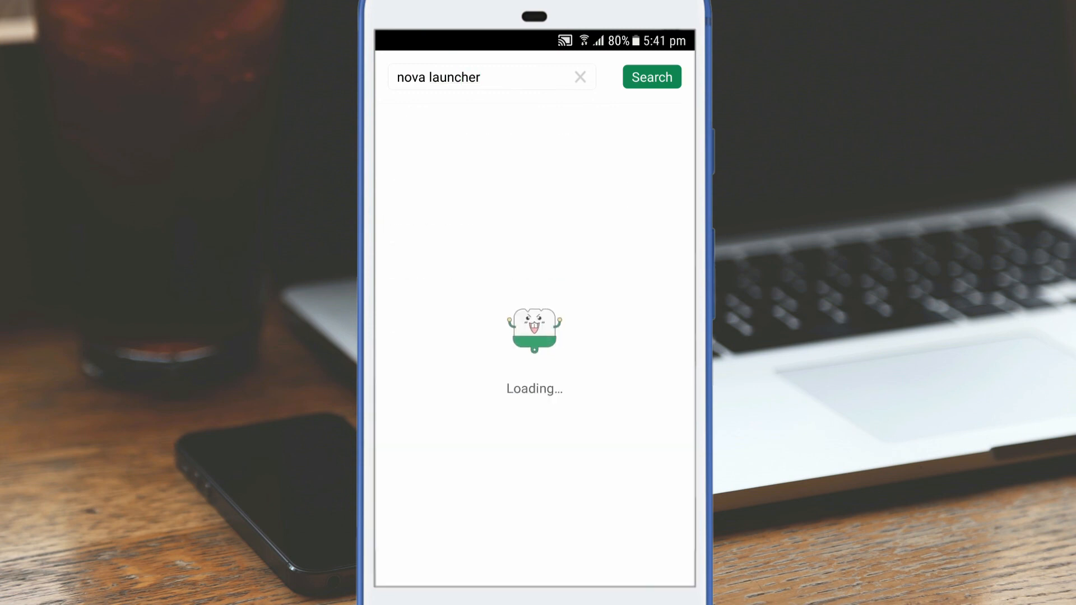
click(650, 76)
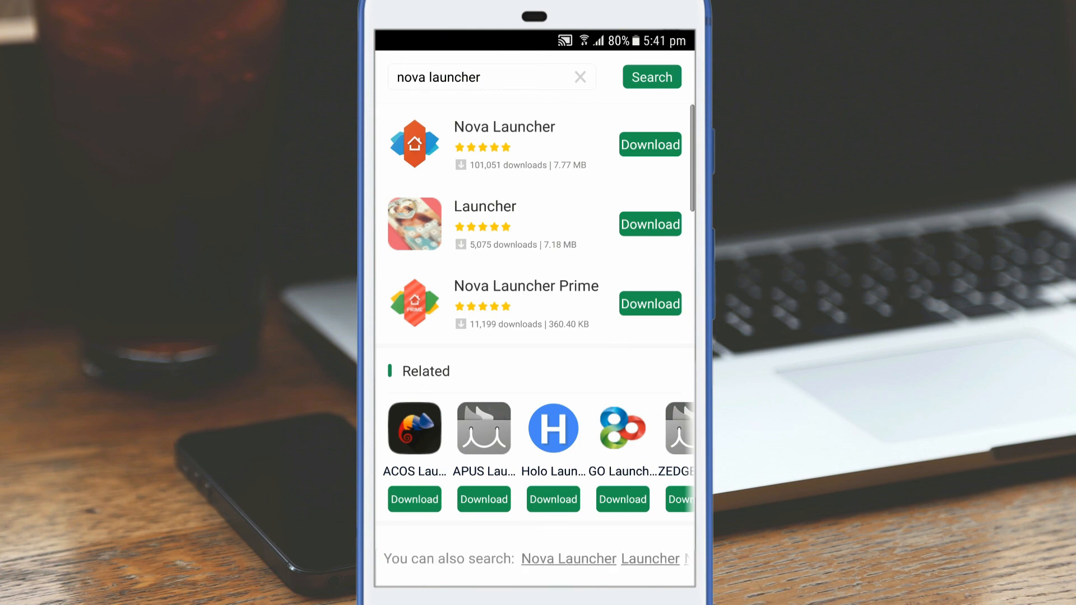
click(526, 303)
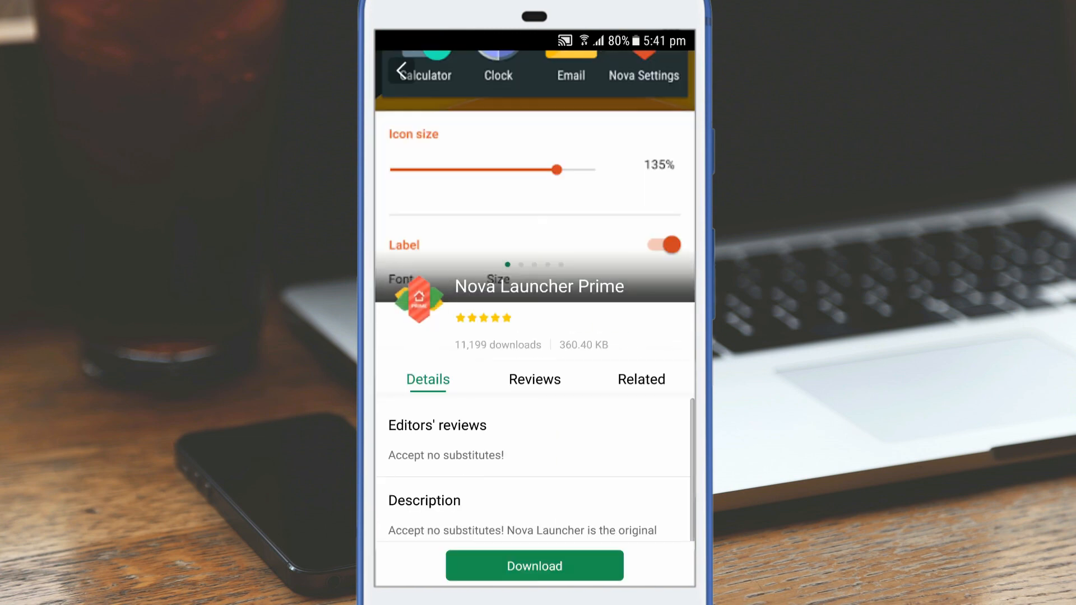